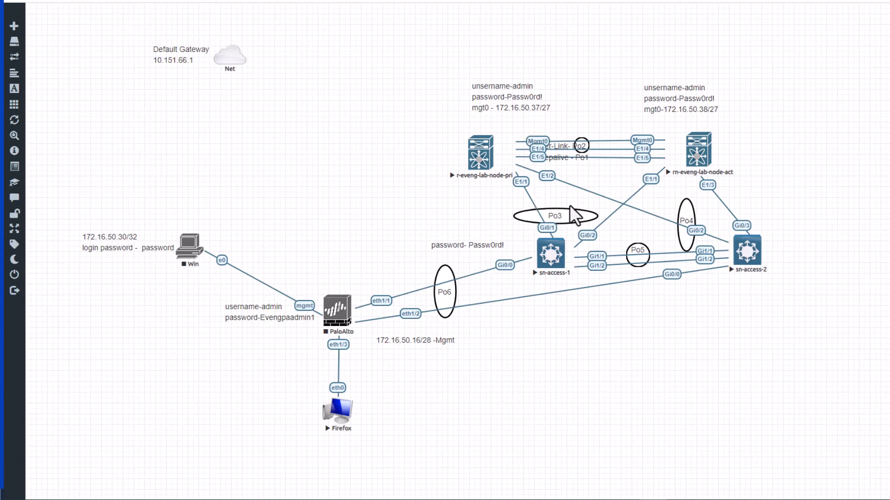
mouse_move(574, 196)
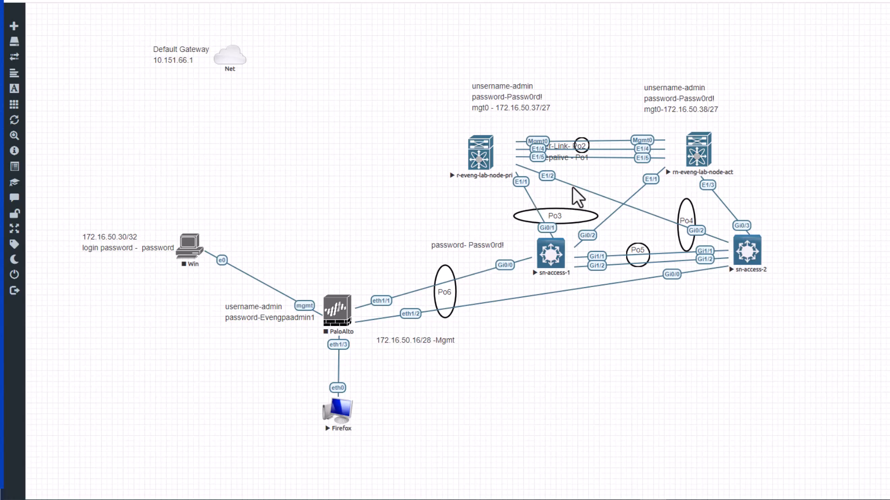
mouse_move(627, 196)
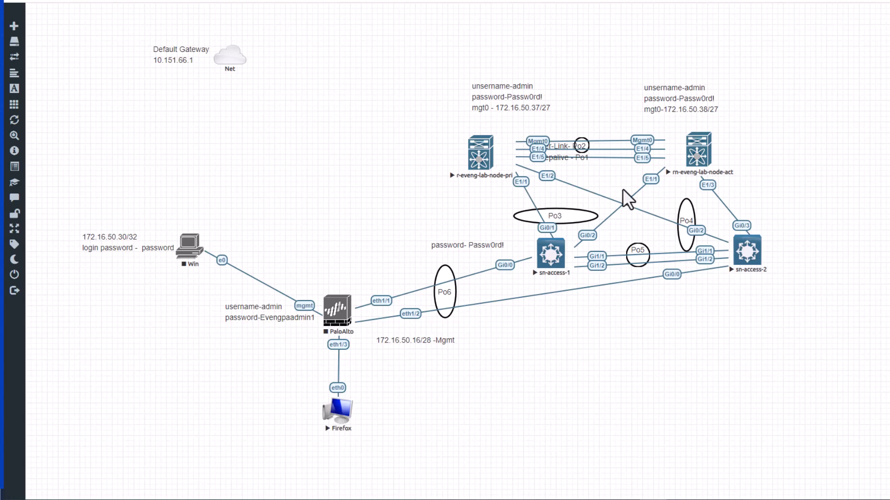
mouse_move(703, 164)
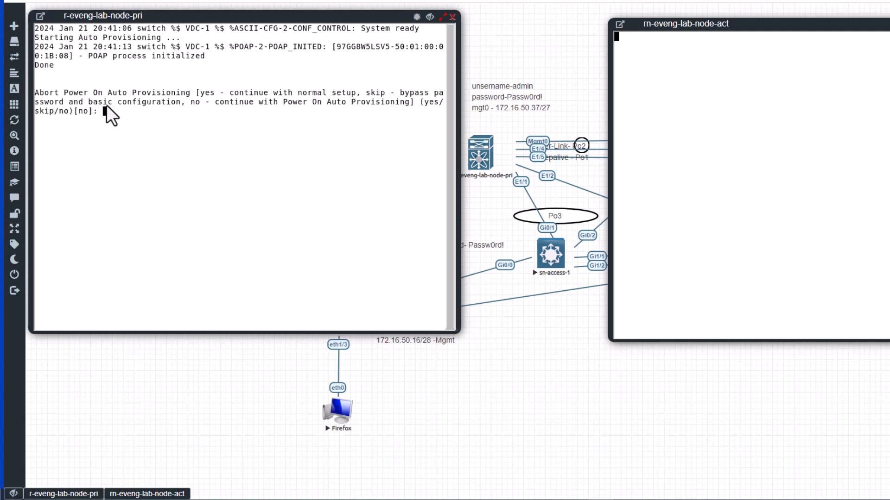
mouse_move(750, 134)
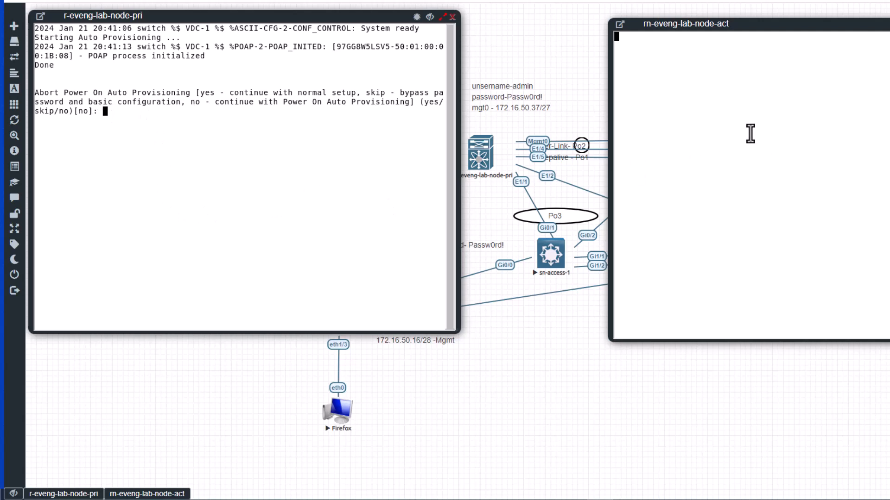
mouse_move(123, 111)
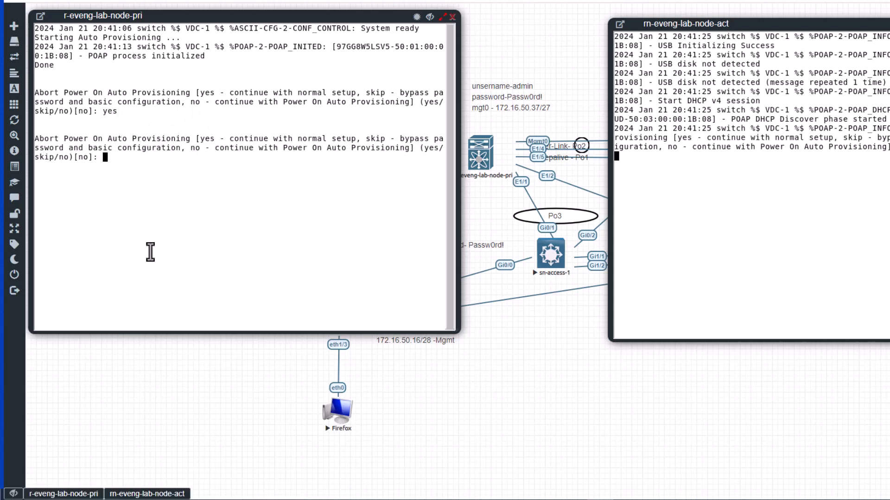
Answer yes to abort Power On Auto Provisioning in the switch console
type("yes")
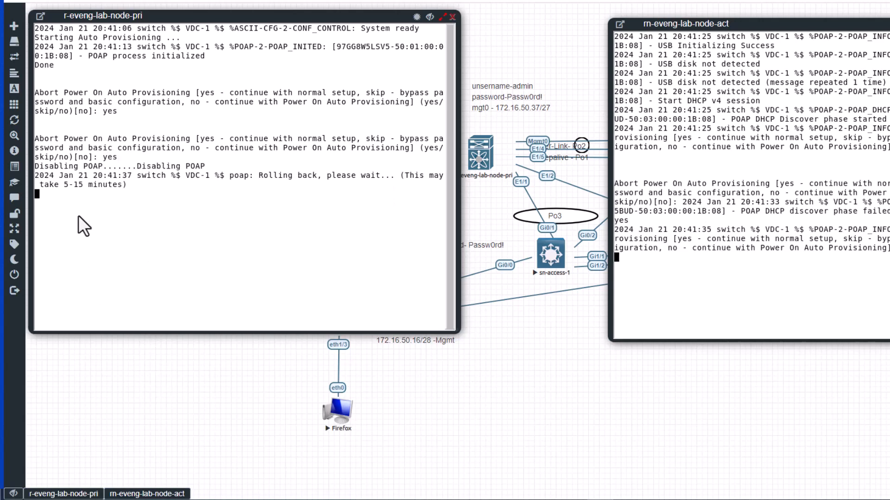
mouse_move(124, 202)
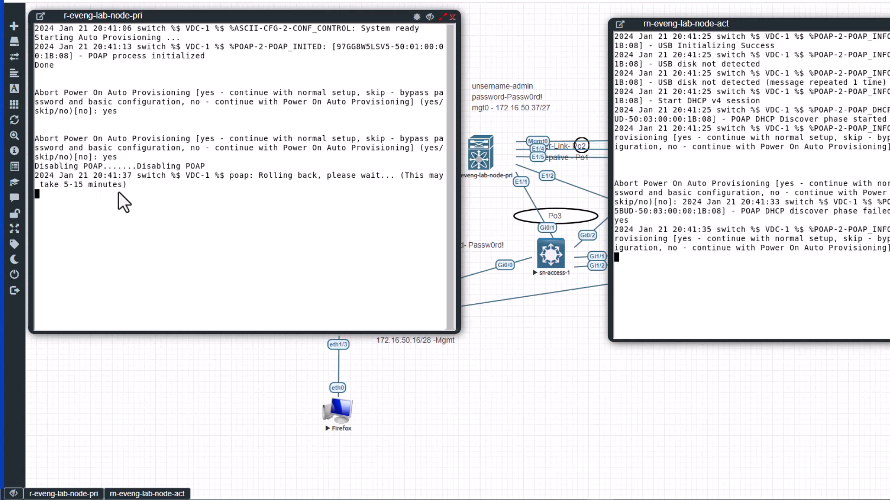
mouse_move(86, 152)
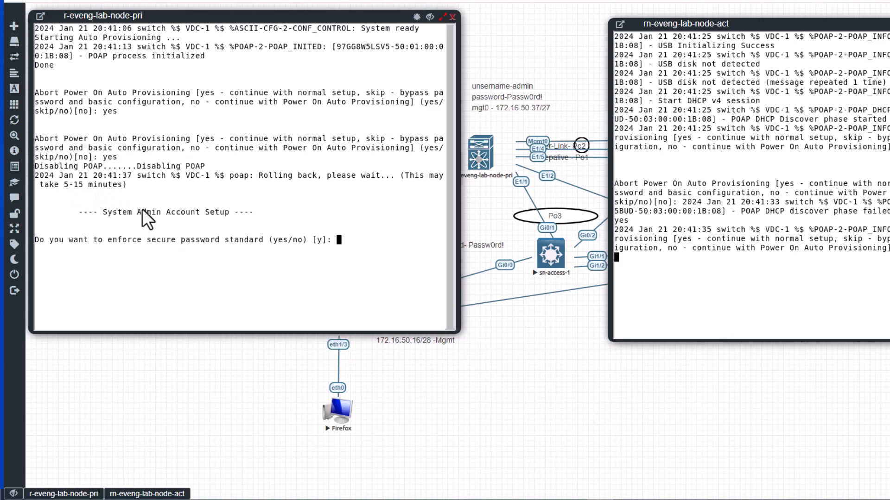
mouse_move(149, 285)
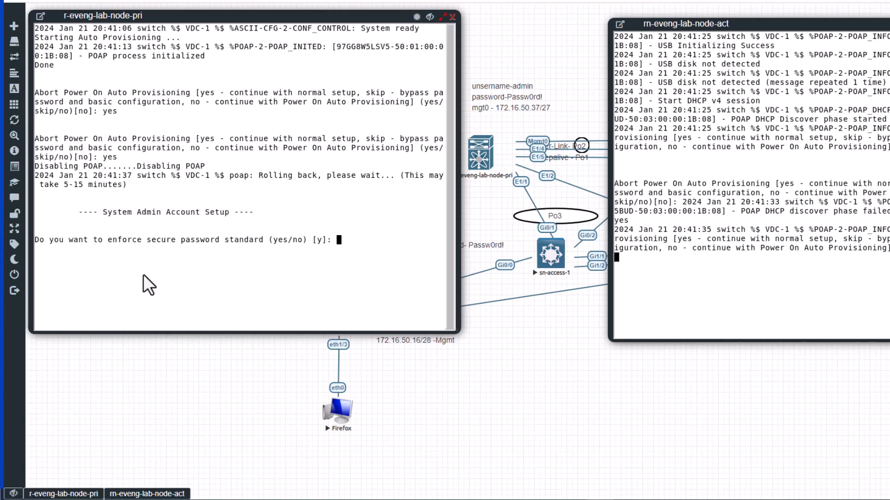
mouse_move(378, 264)
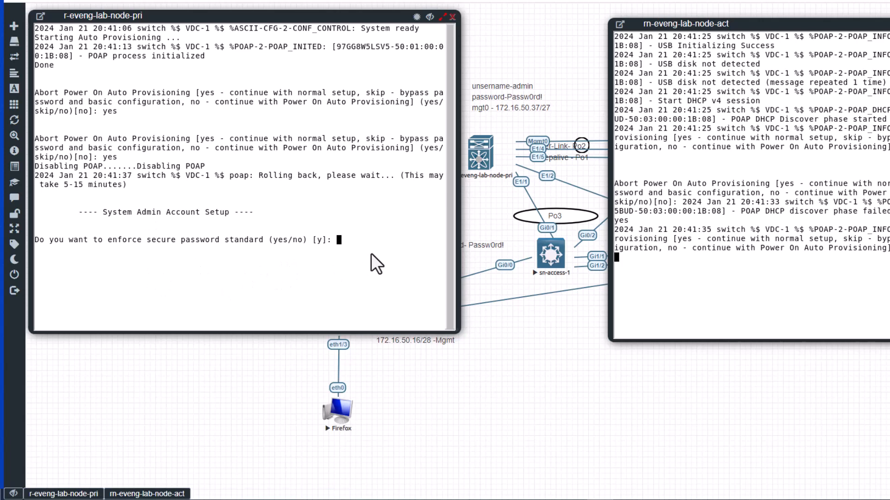
mouse_move(119, 248)
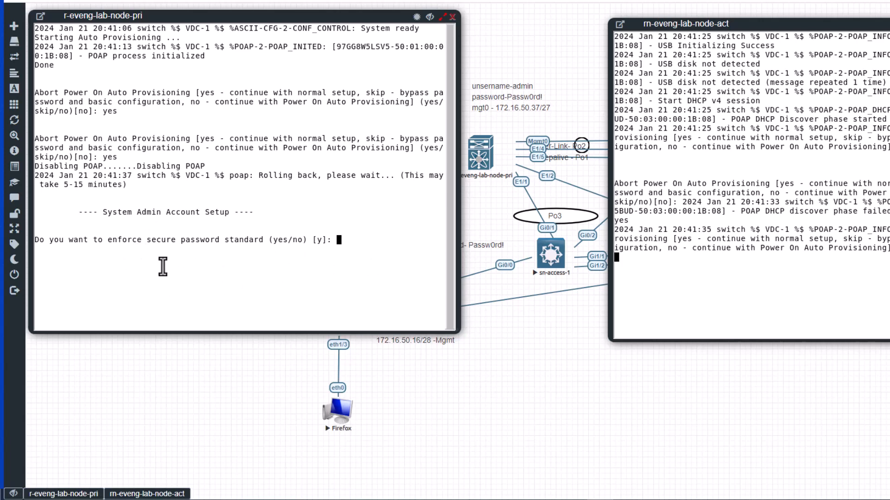
mouse_move(326, 265)
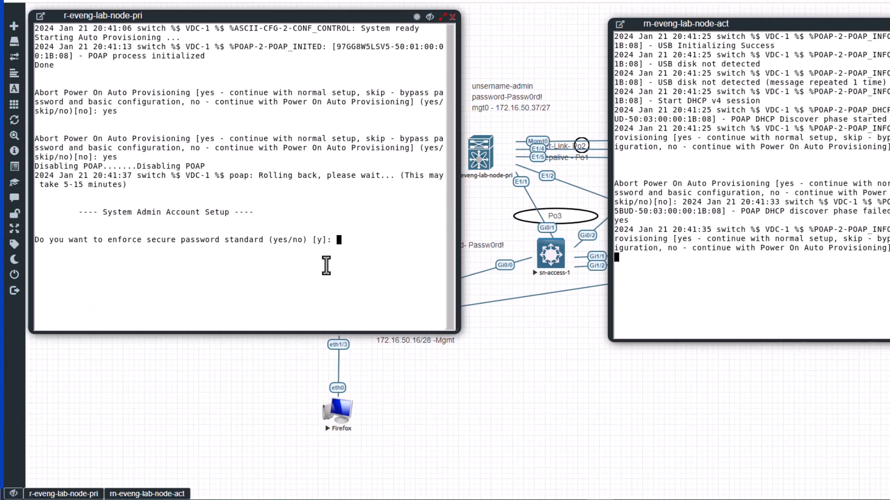
mouse_move(354, 260)
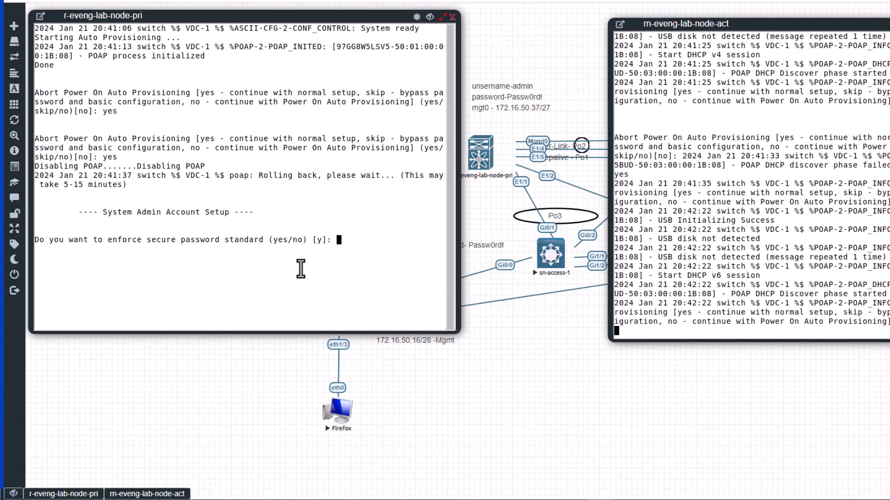
Decline the secure password standard, submit the admin password, and skip basic configuration
type("no")
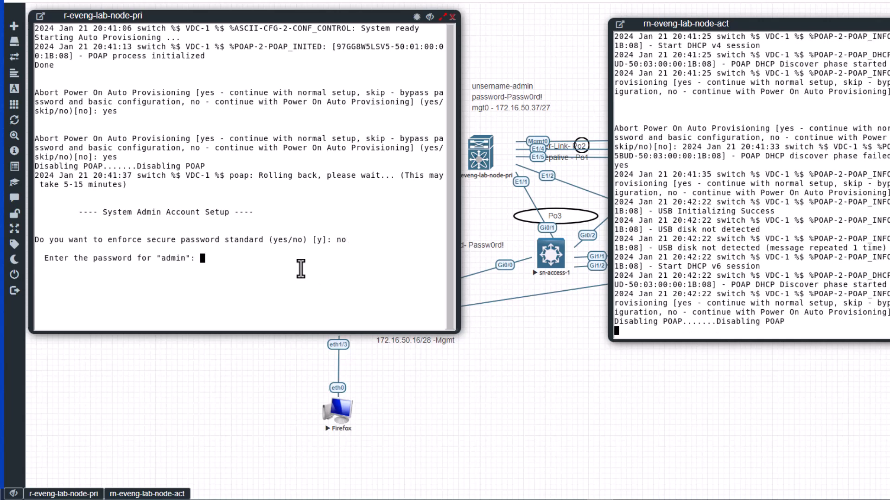
mouse_move(91, 278)
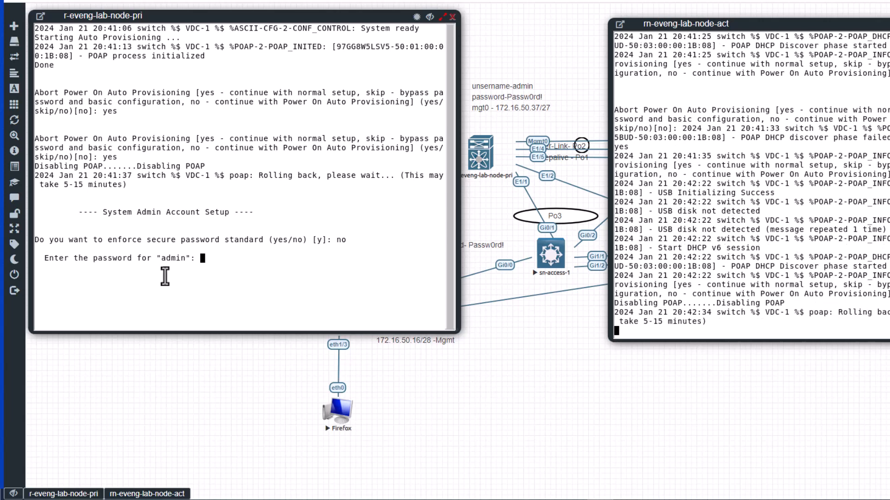
mouse_move(179, 267)
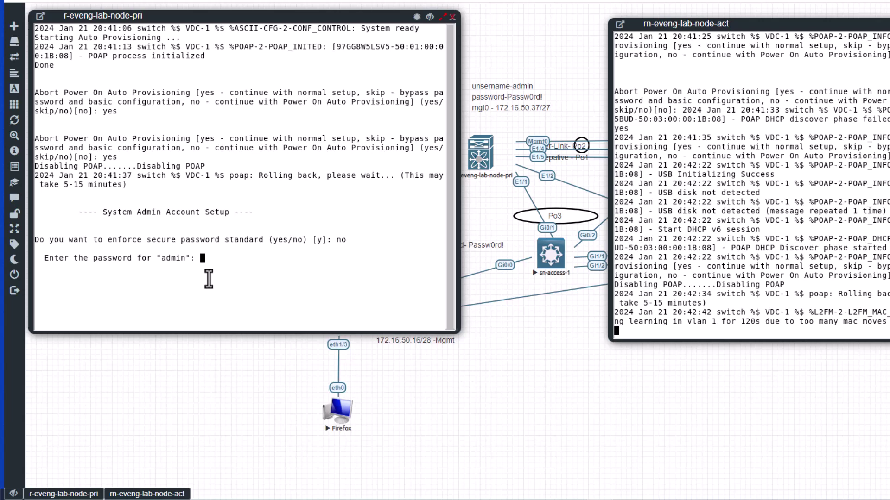
key("Return")
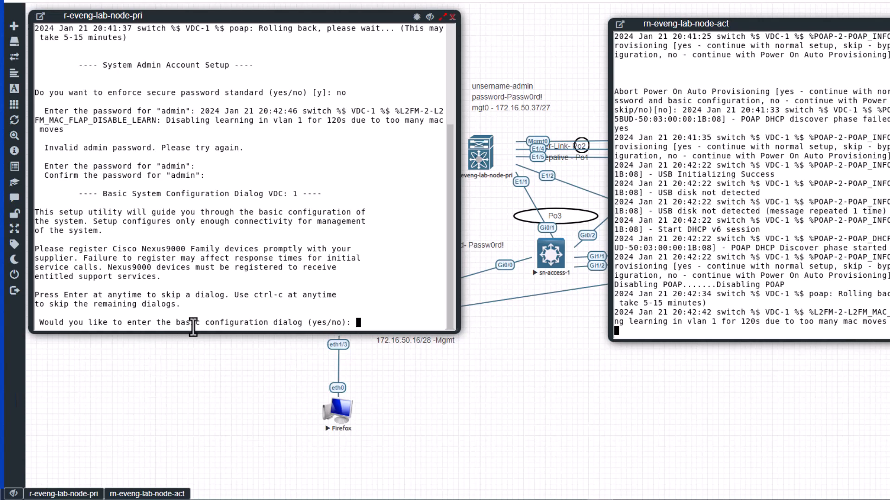
type("no")
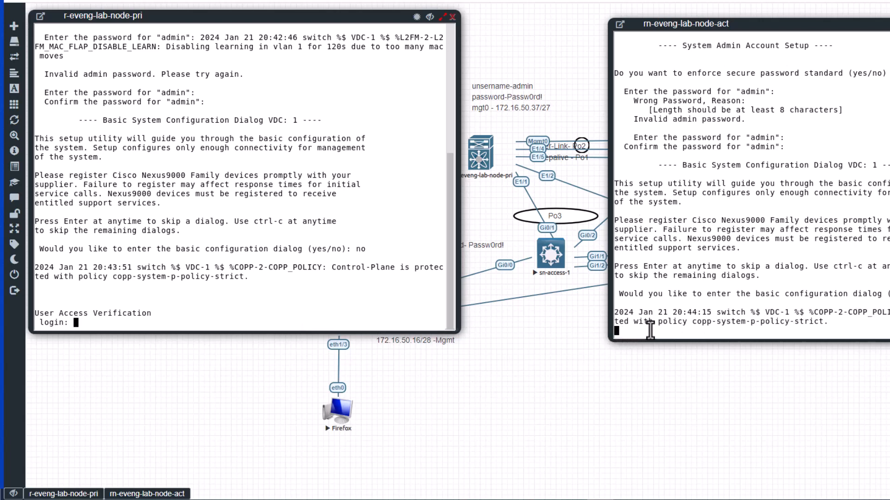
Log in as admin and run 'sh int status' on the primary switch
type("admin")
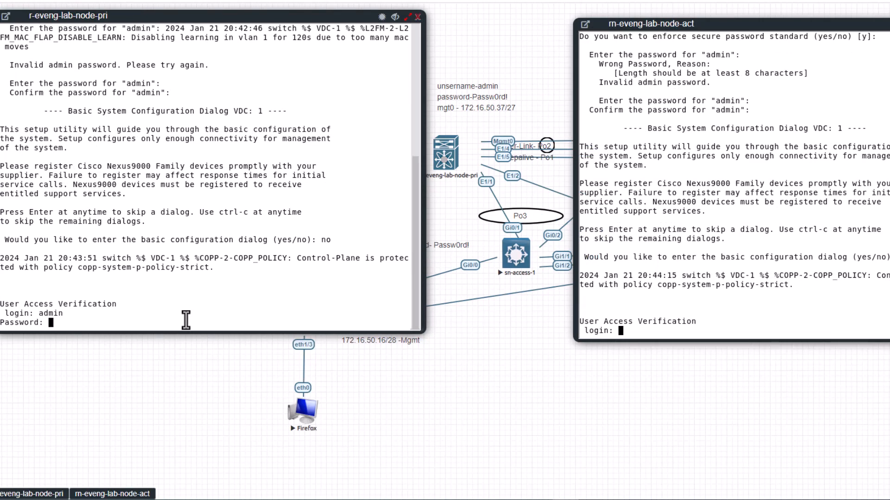
key("Return")
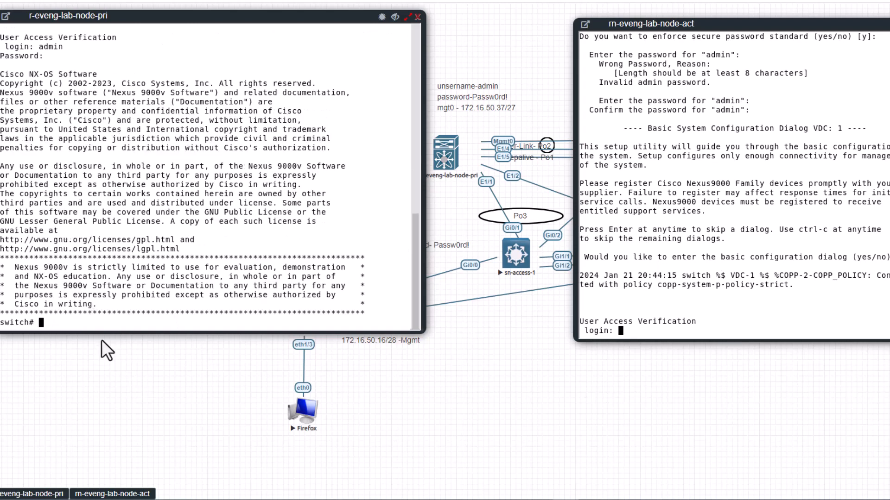
mouse_move(173, 319)
type("admin")
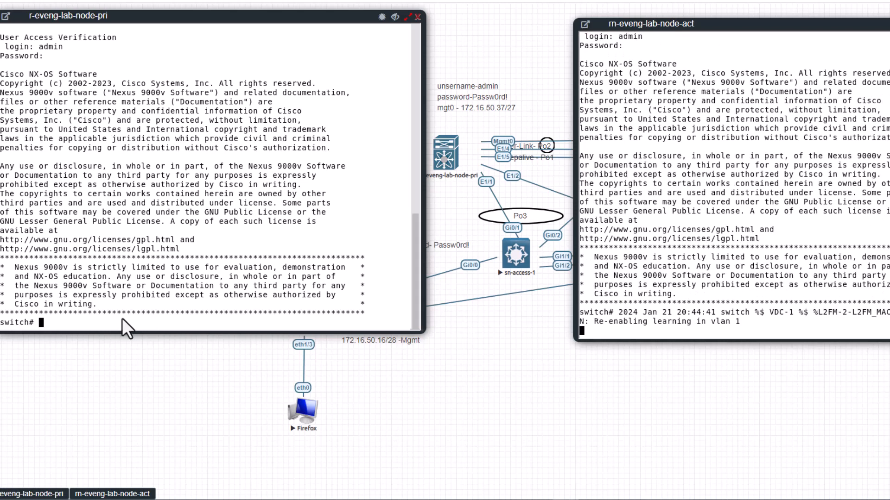
type("s")
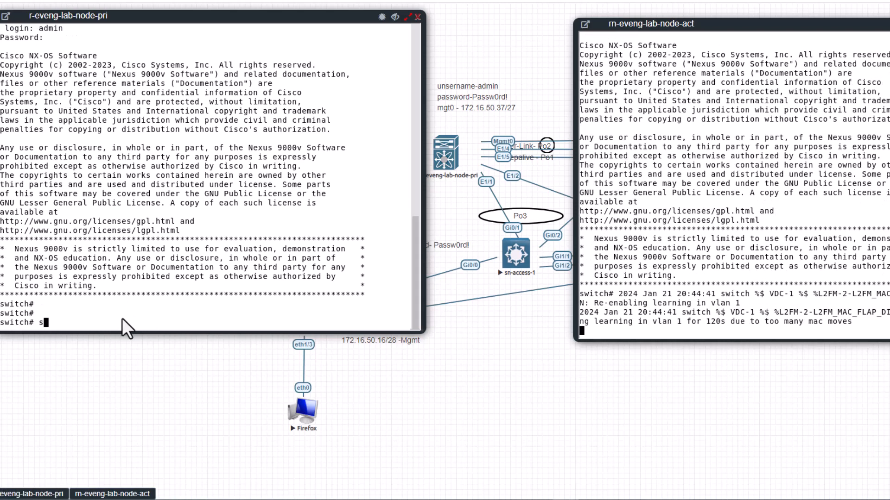
type("h int status")
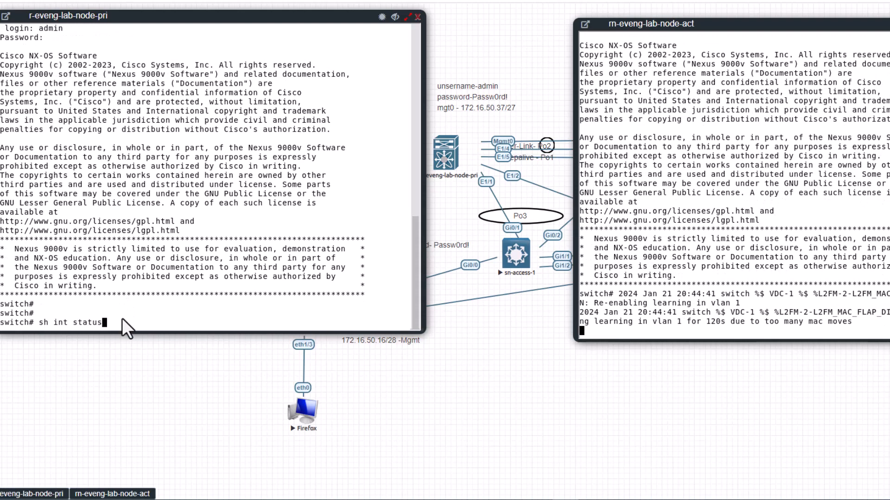
key("Return")
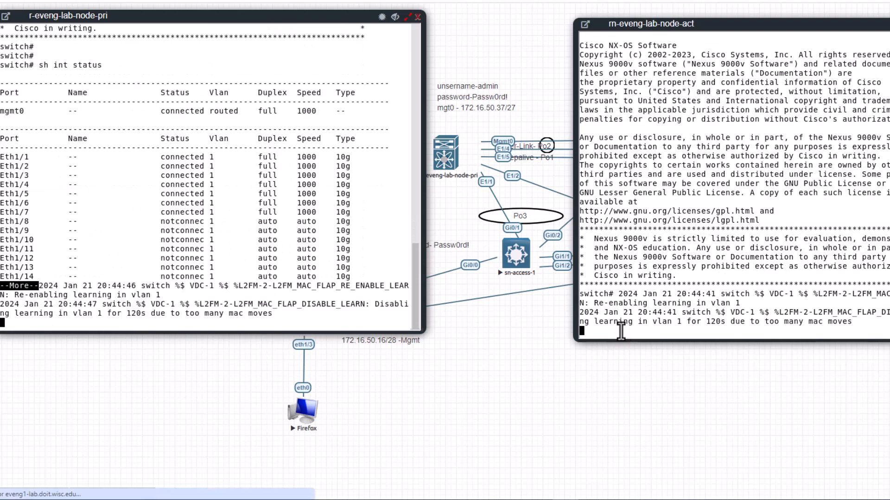
Run 'sh int status' on the second switch and page through the port listing
type("q")
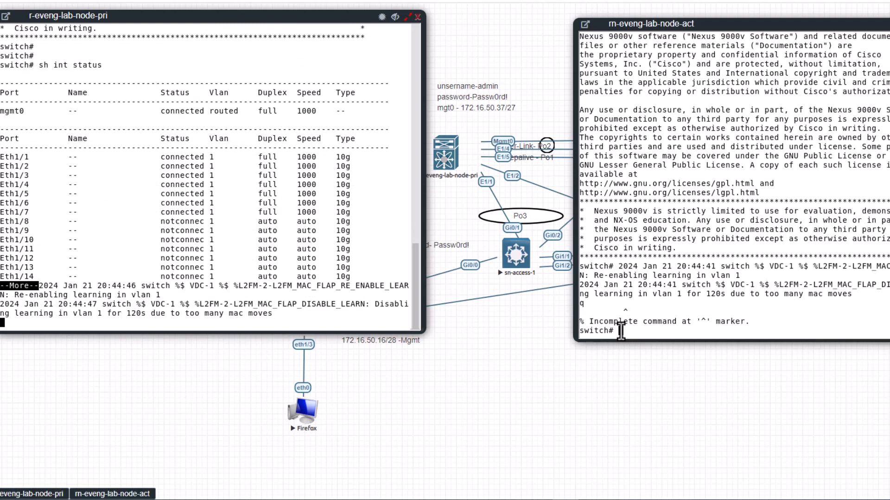
key("Return")
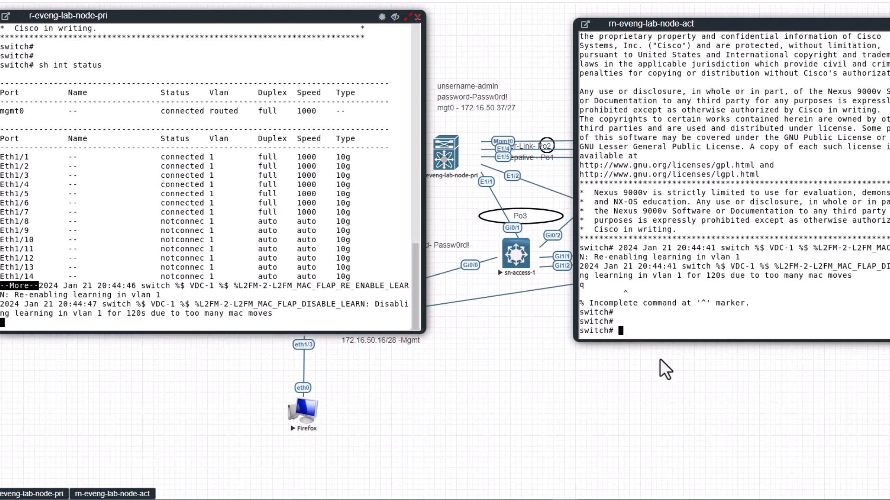
type("sh int stat")
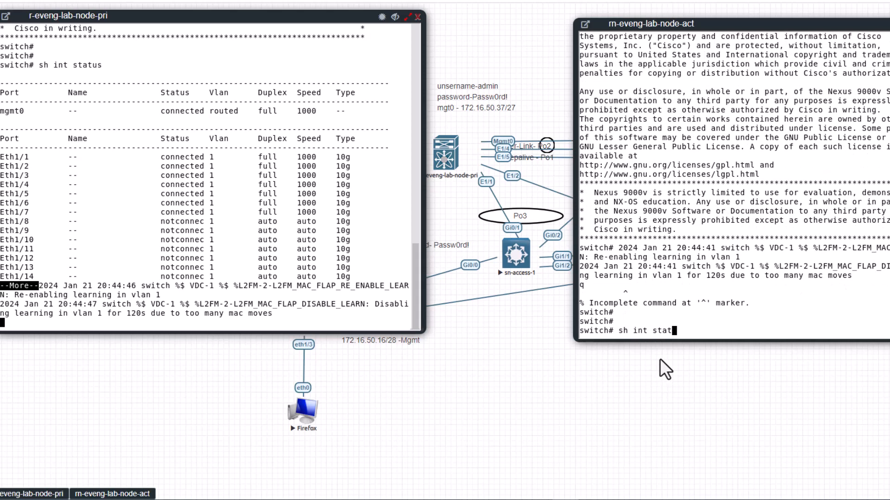
key("Return")
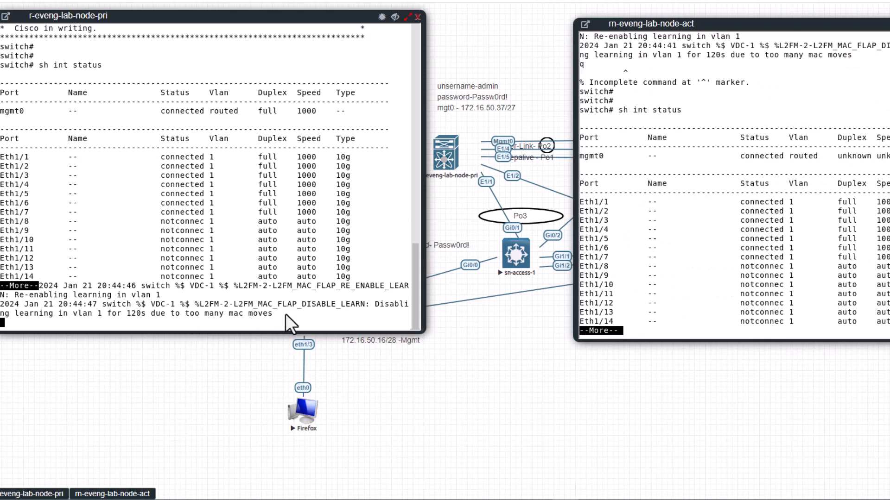
mouse_move(291, 328)
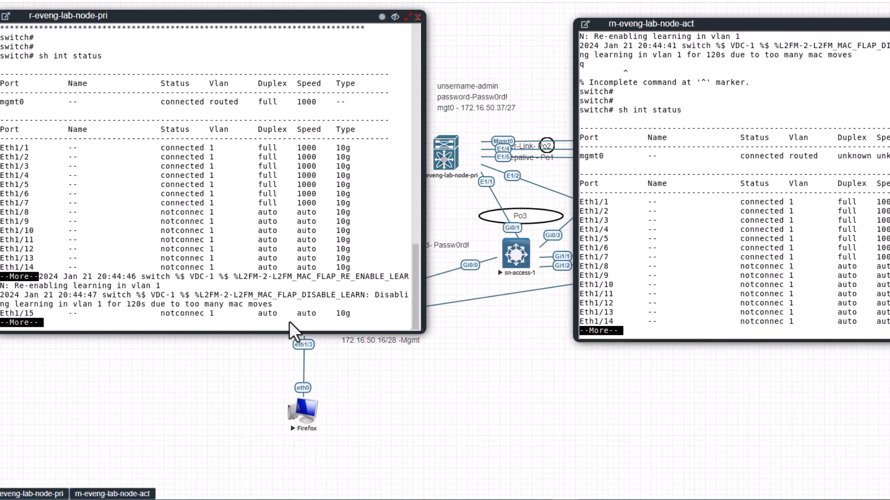
key("space")
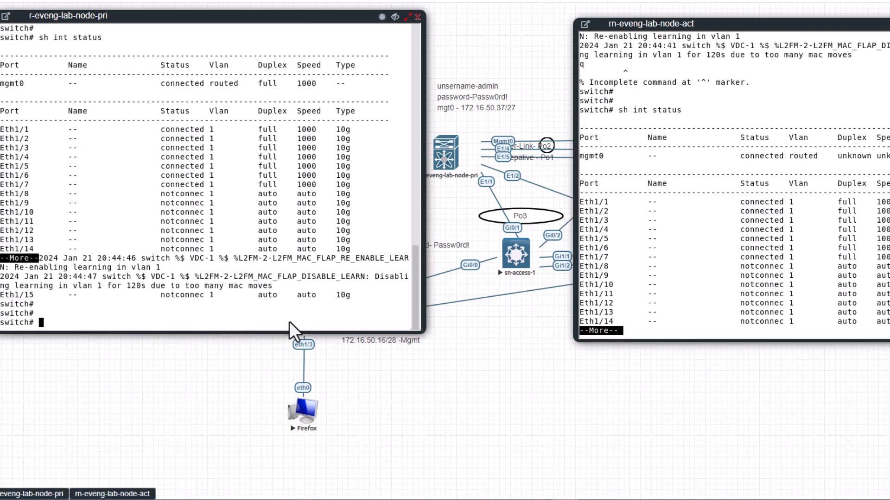
Disable console logging with 'no logging console' in conf t, then list VRFs with 'sh vrf'
type("conf t")
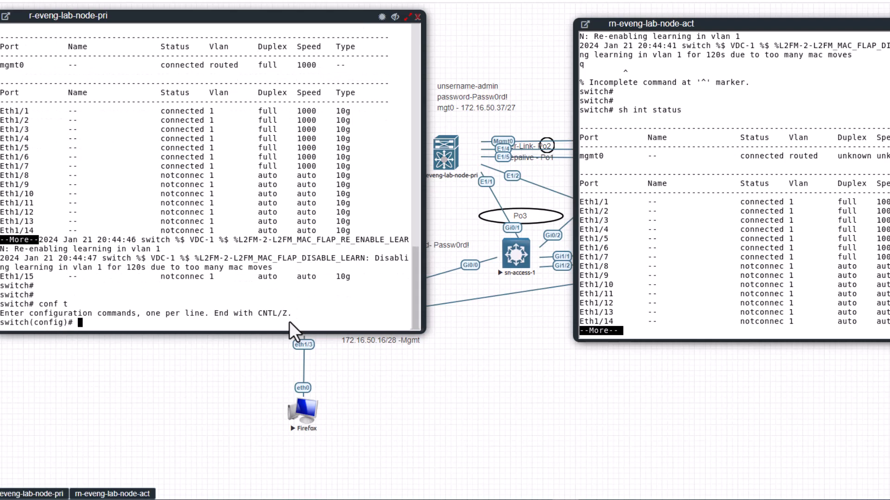
type("no logging console")
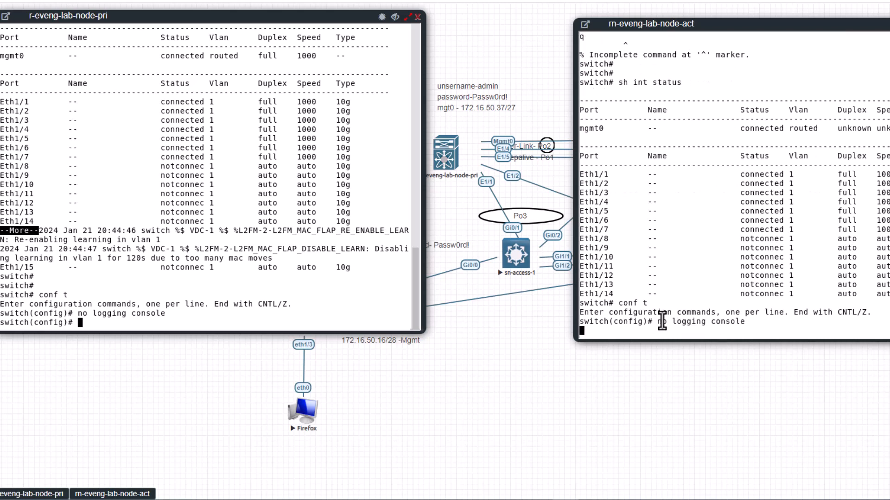
key("Return")
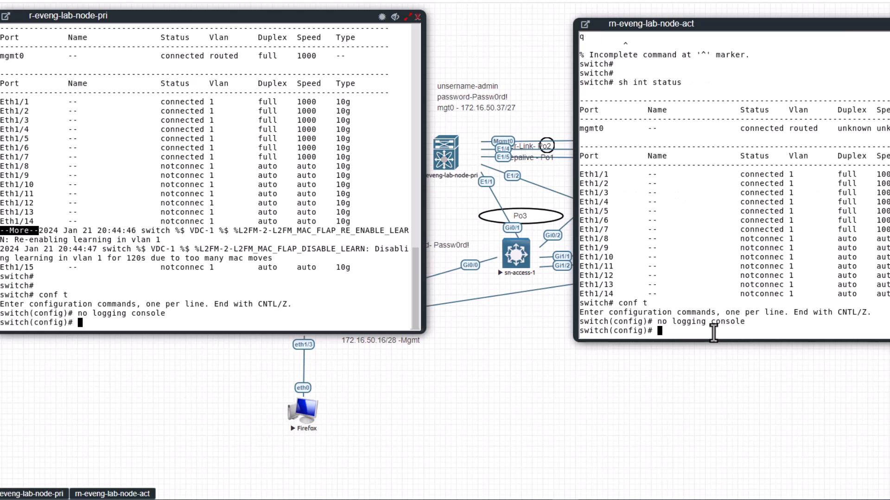
mouse_move(287, 440)
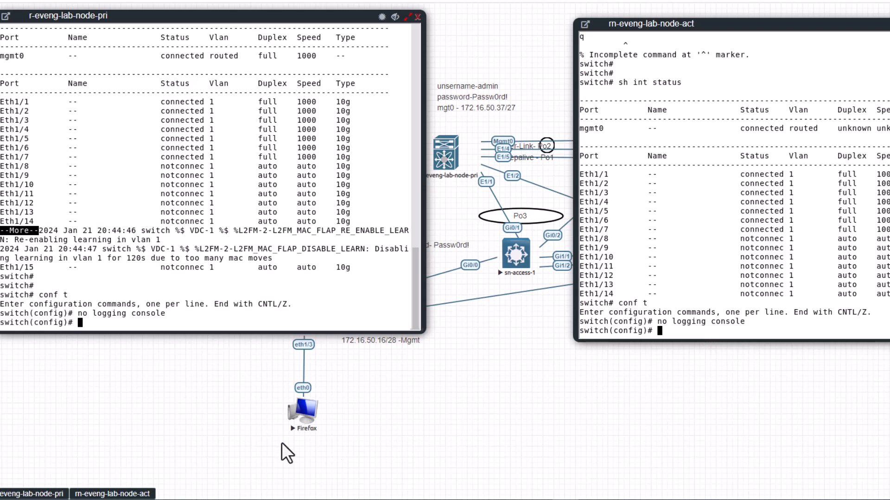
mouse_move(225, 335)
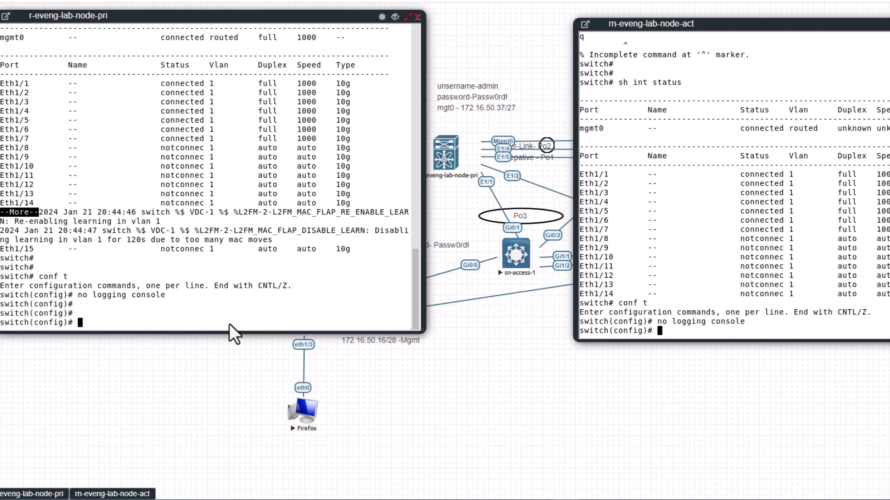
type("sh vrf")
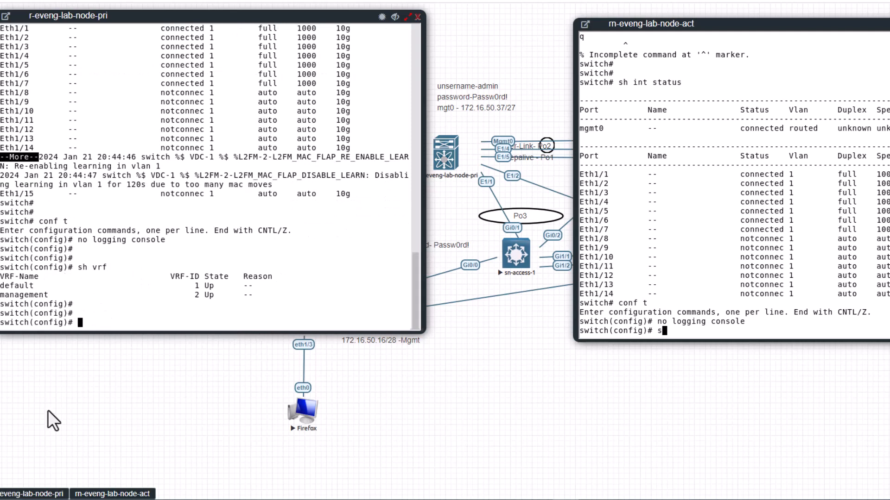
mouse_move(4, 267)
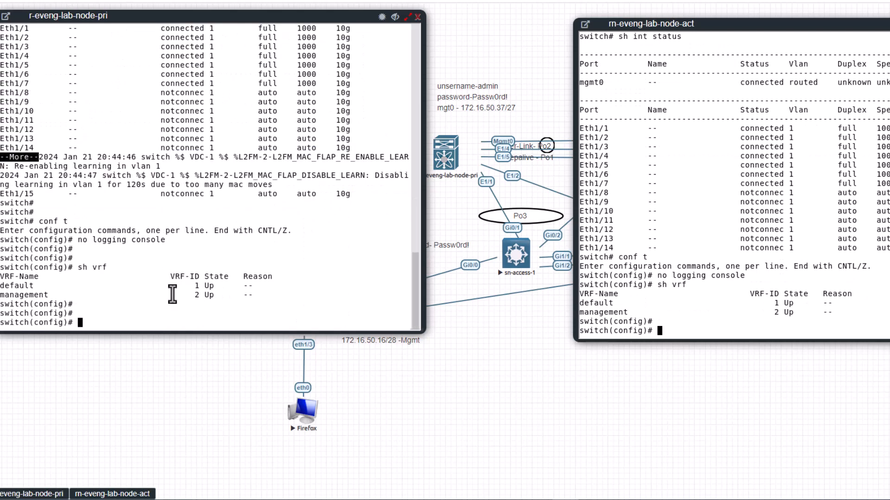
mouse_move(51, 291)
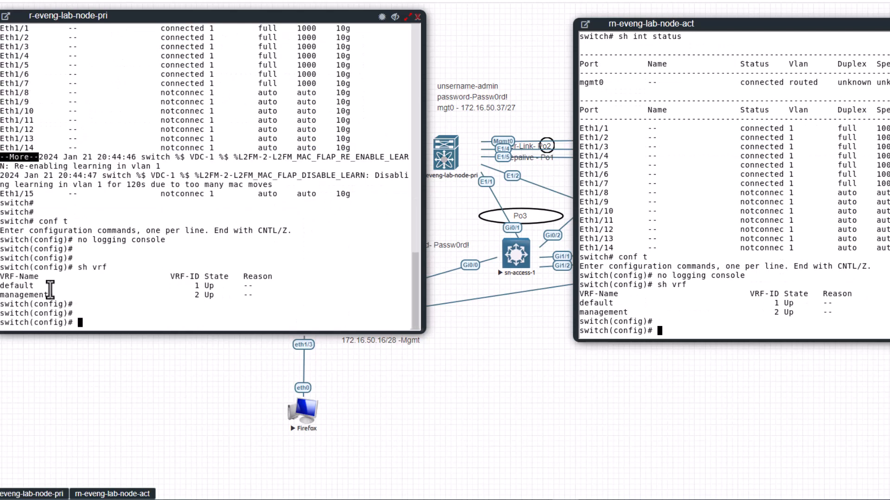
mouse_move(111, 296)
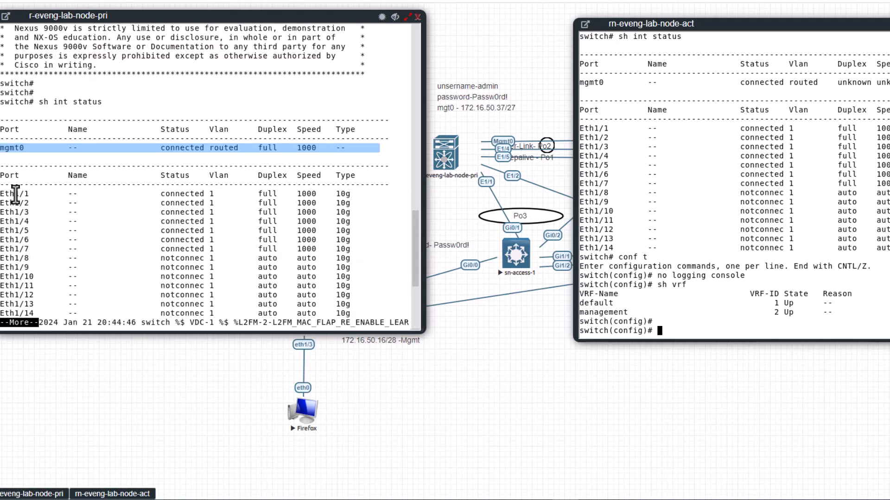
scroll("down", 3)
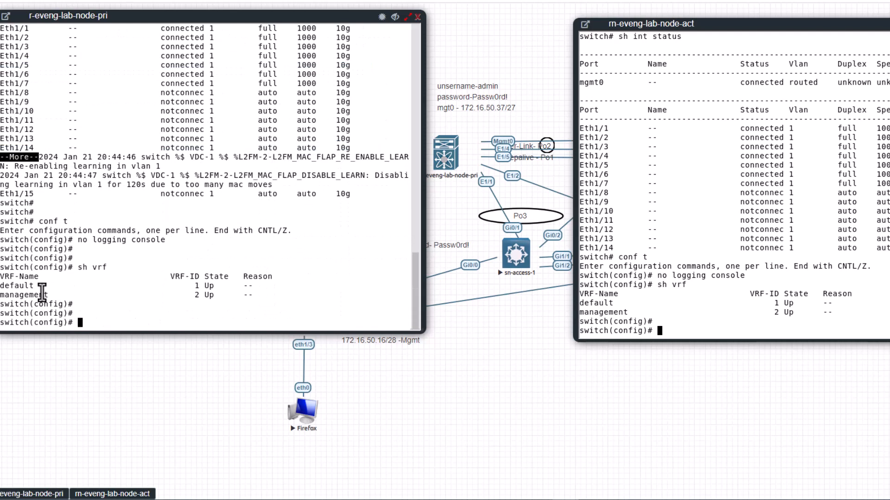
mouse_move(119, 313)
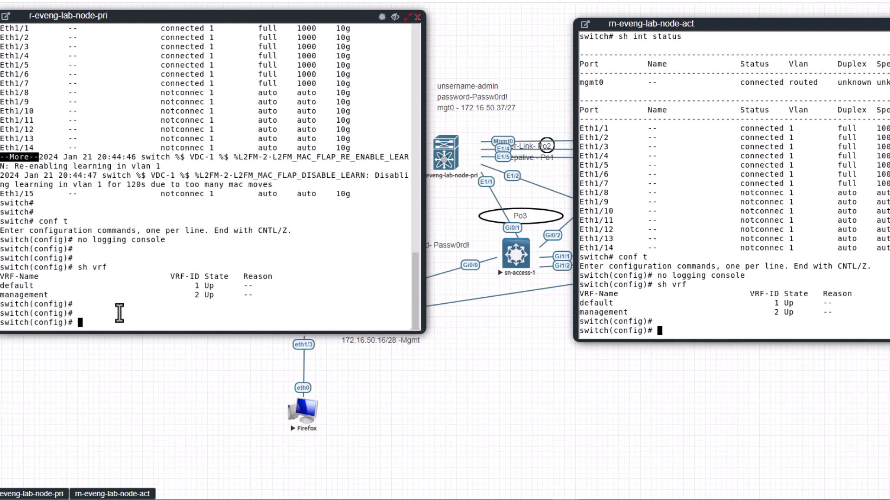
mouse_move(26, 311)
type("sh ip ")
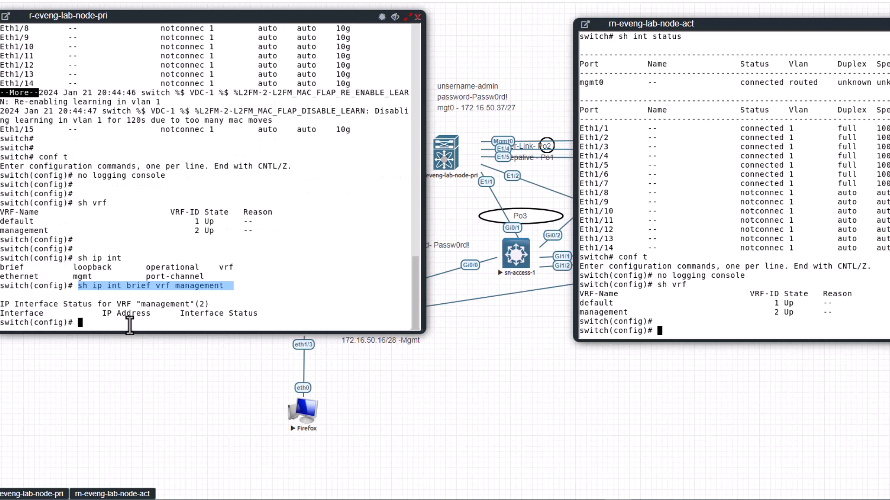
Assign 172.16.50.37/27 to mgmt0, check 'sh ip int brief vrf management', and no shut
type("int")
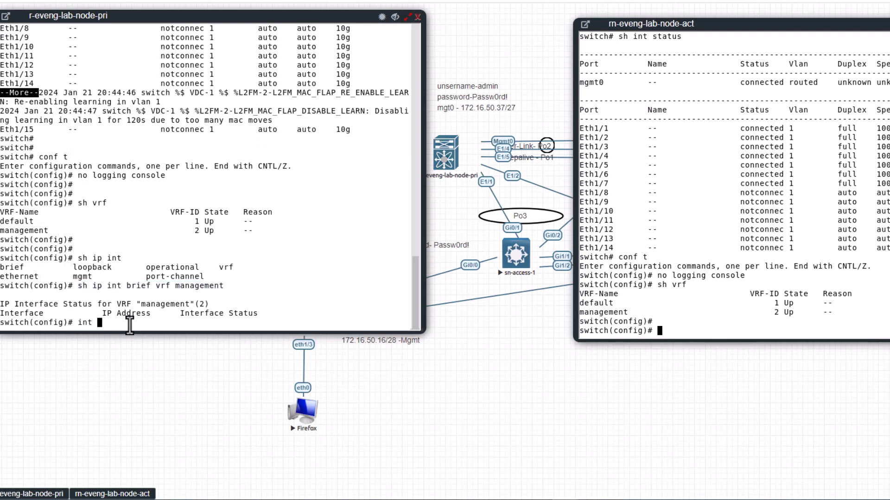
type("mgmt")
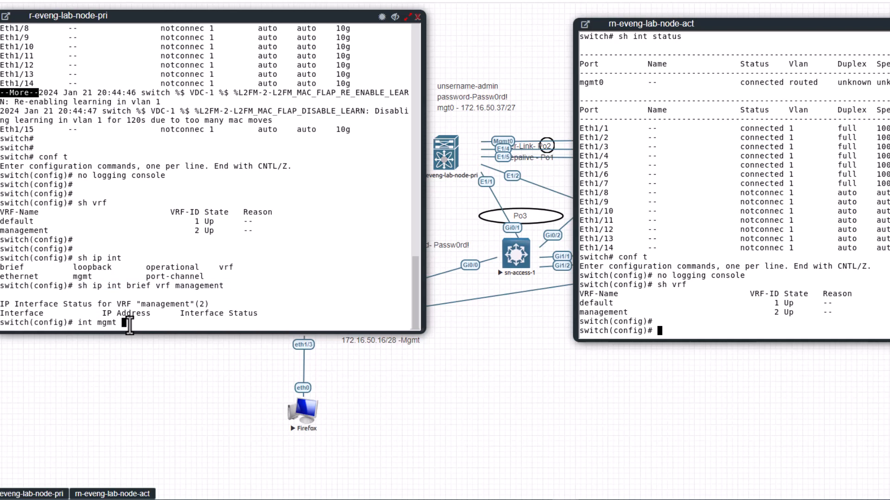
key("Return")
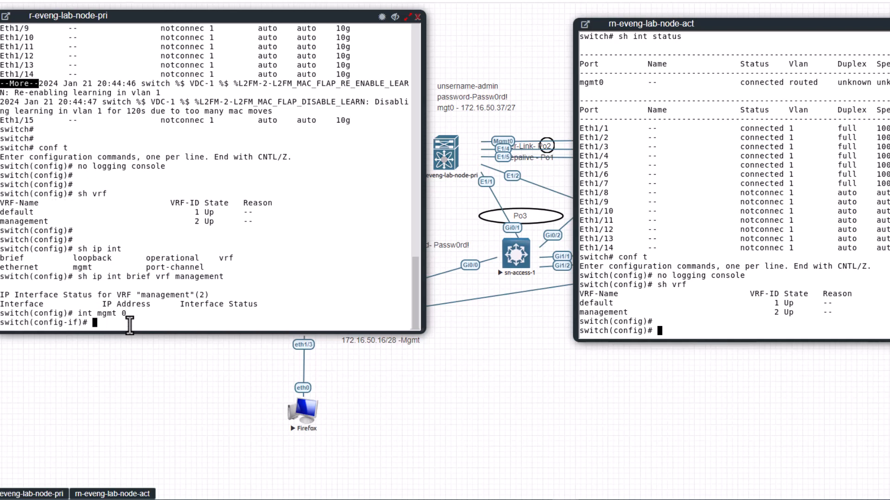
type("ip address")
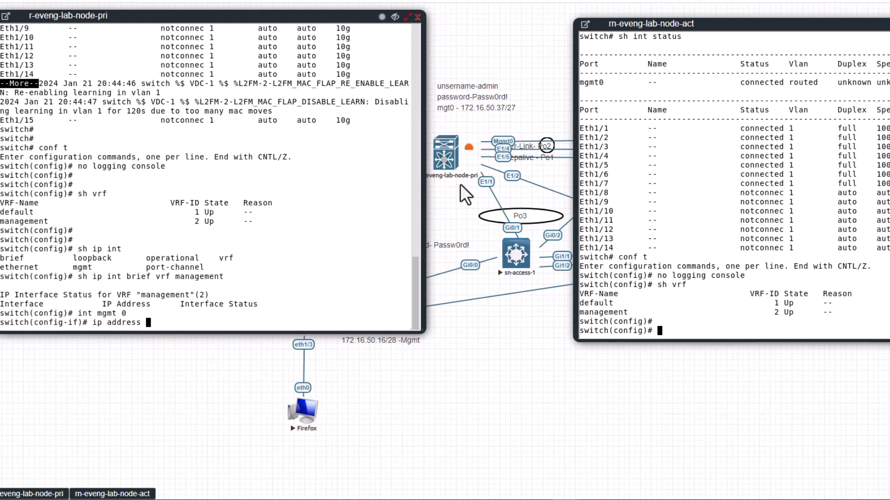
mouse_move(448, 170)
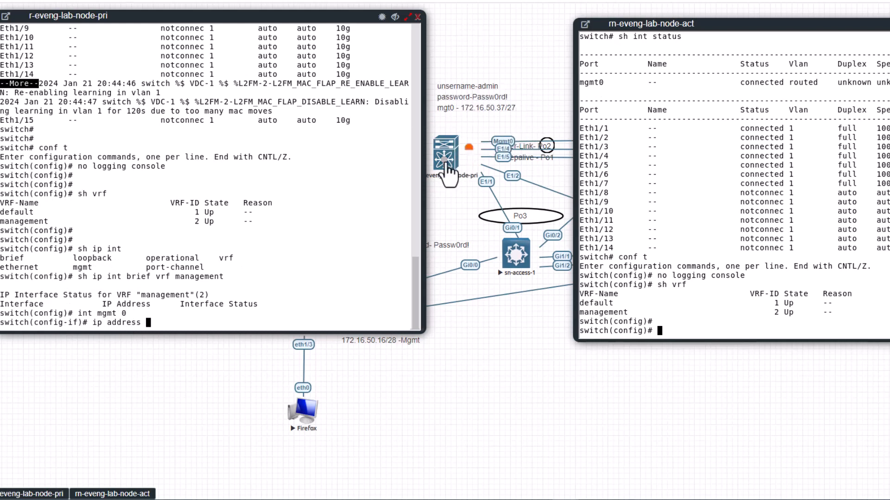
mouse_move(491, 122)
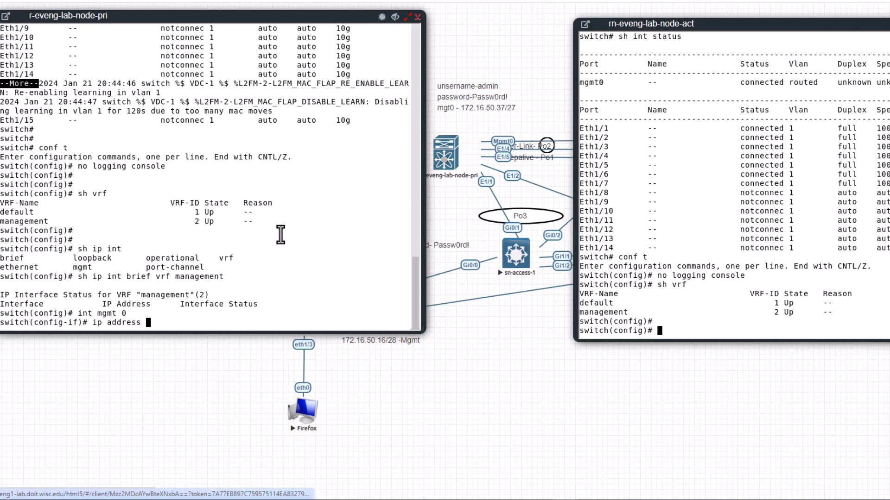
type("17")
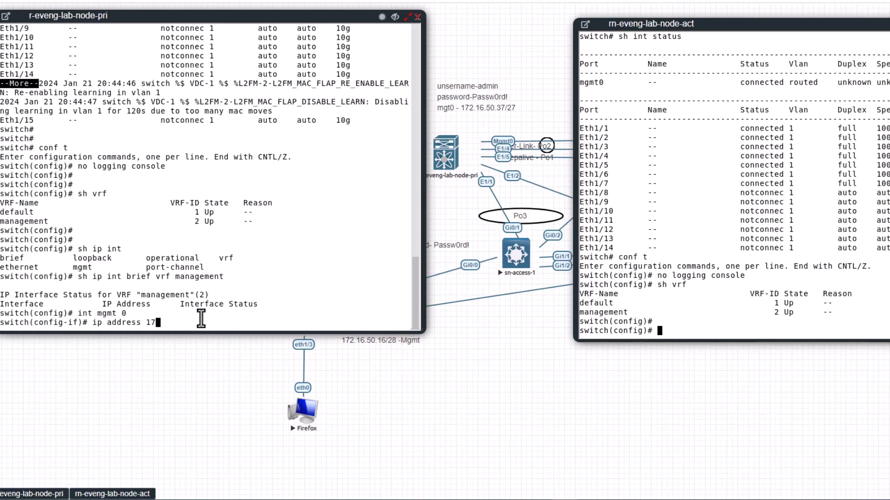
type("2.16.")
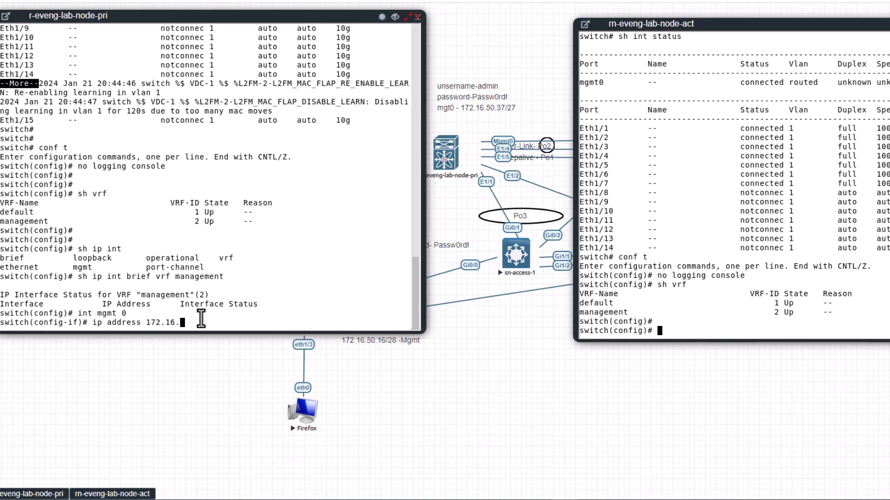
type("50.3")
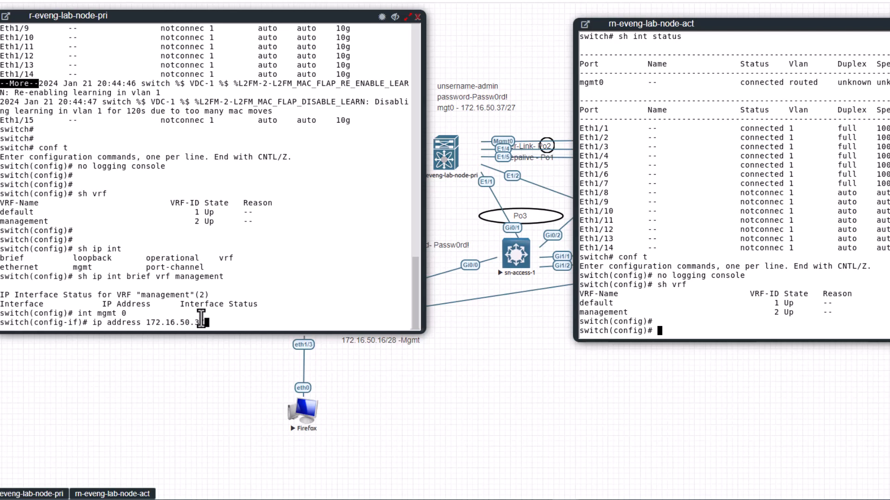
type("7/")
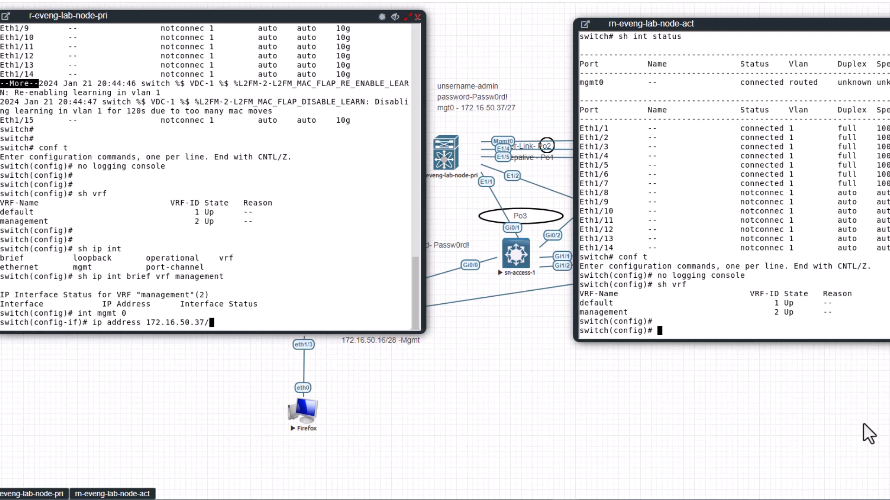
type("27")
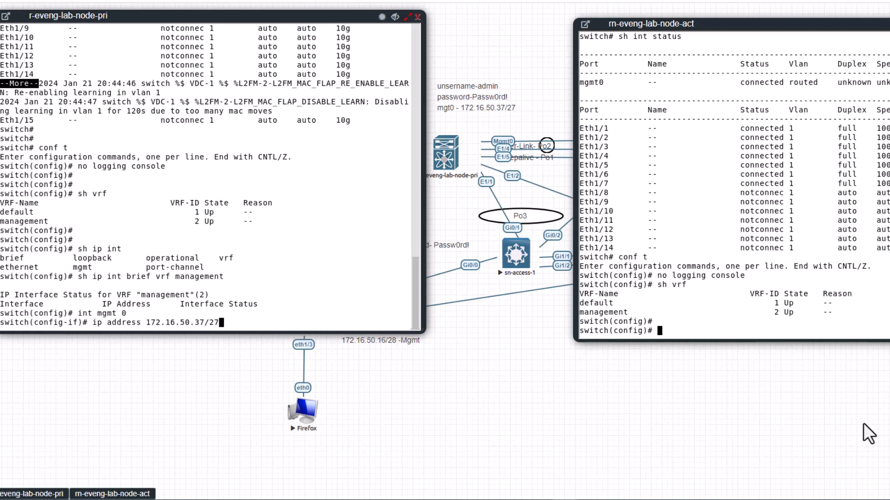
key("Return")
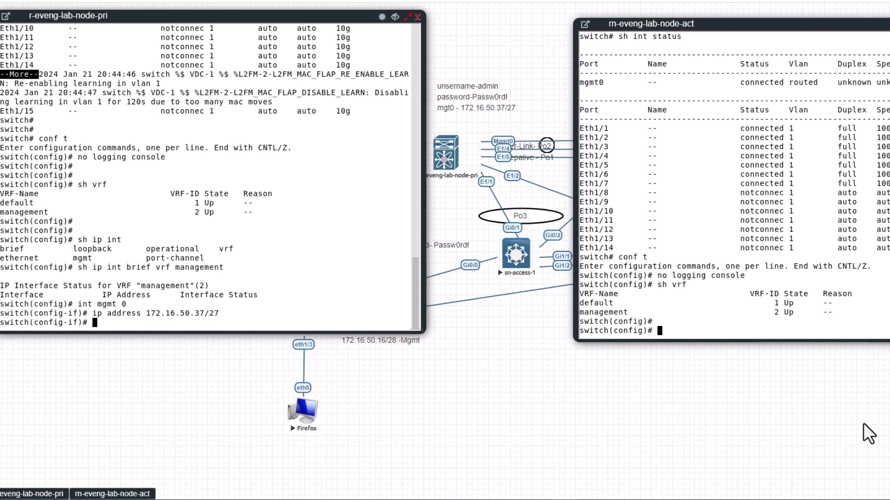
type("sh ip int brief vrf management")
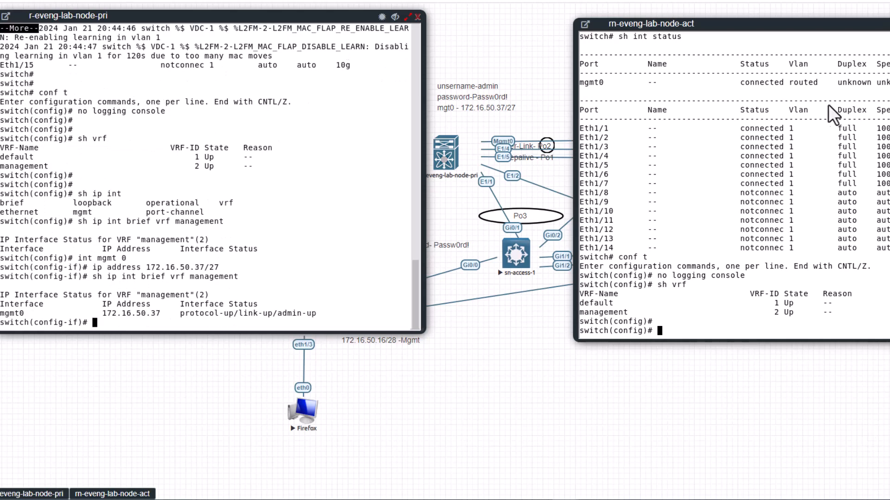
mouse_move(179, 349)
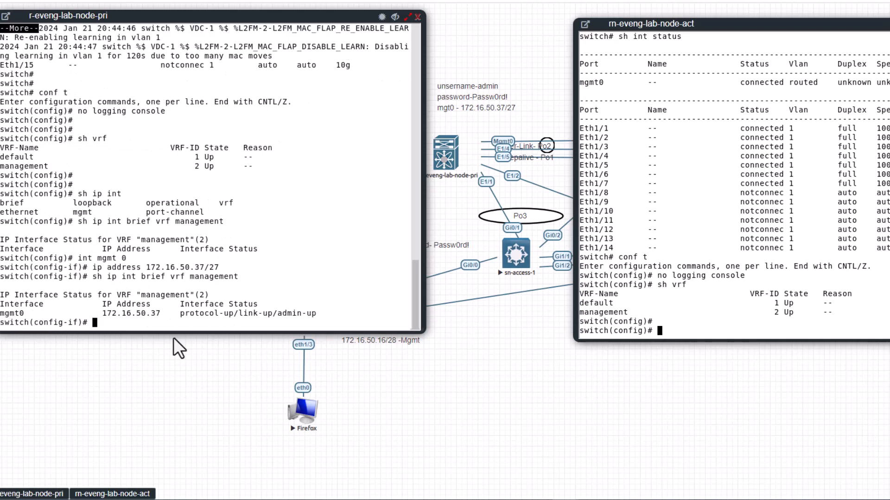
mouse_move(328, 296)
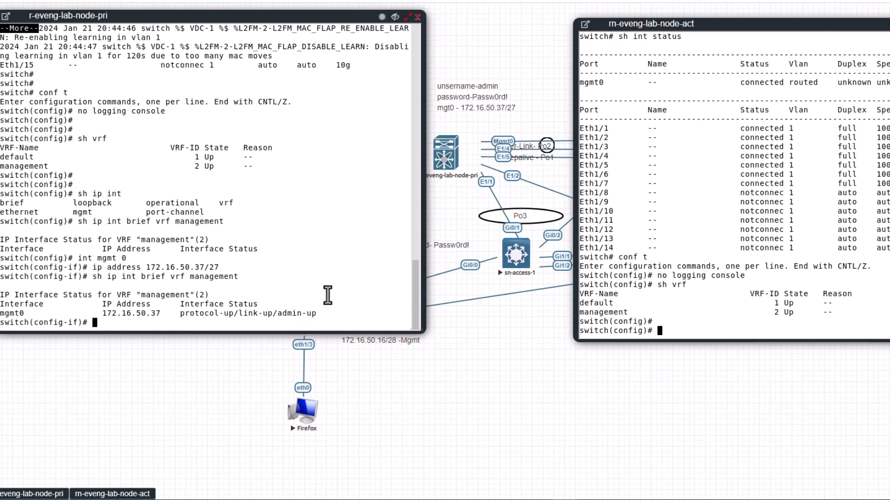
type("no shut")
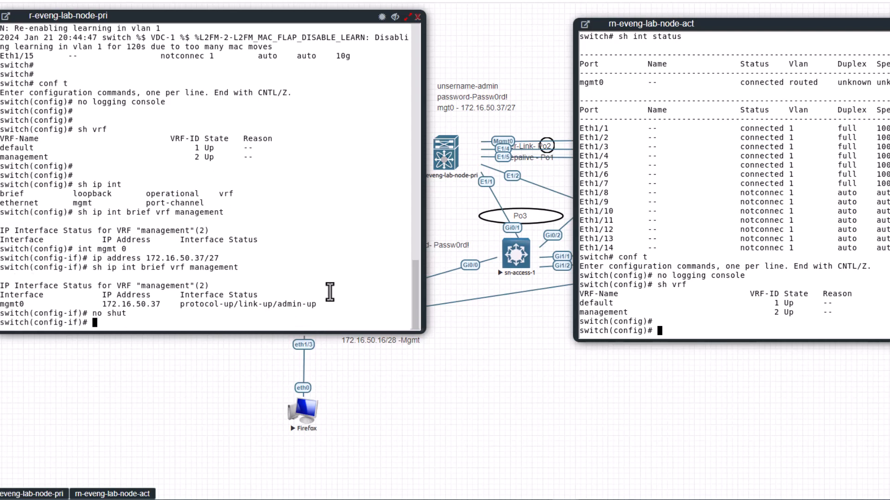
mouse_move(673, 364)
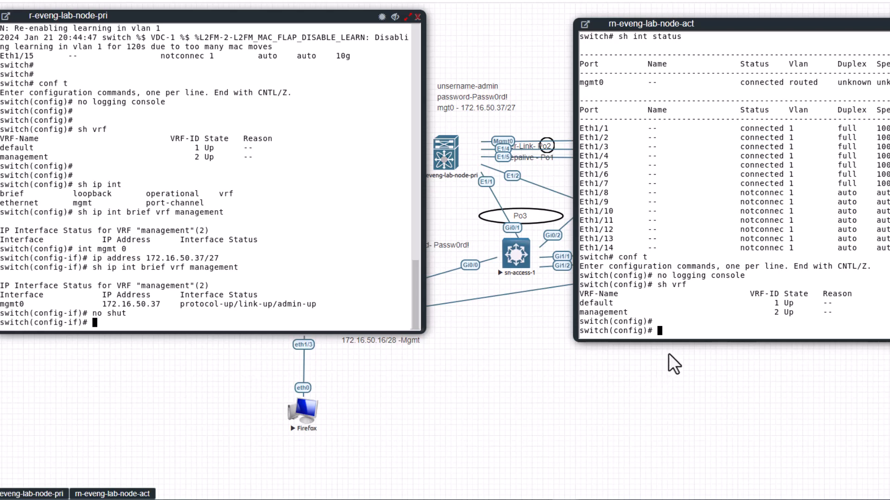
mouse_move(700, 337)
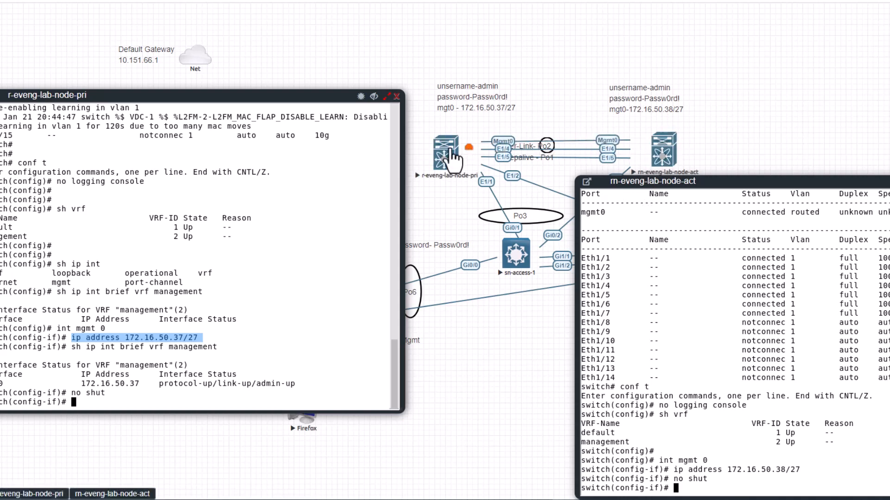
mouse_move(658, 149)
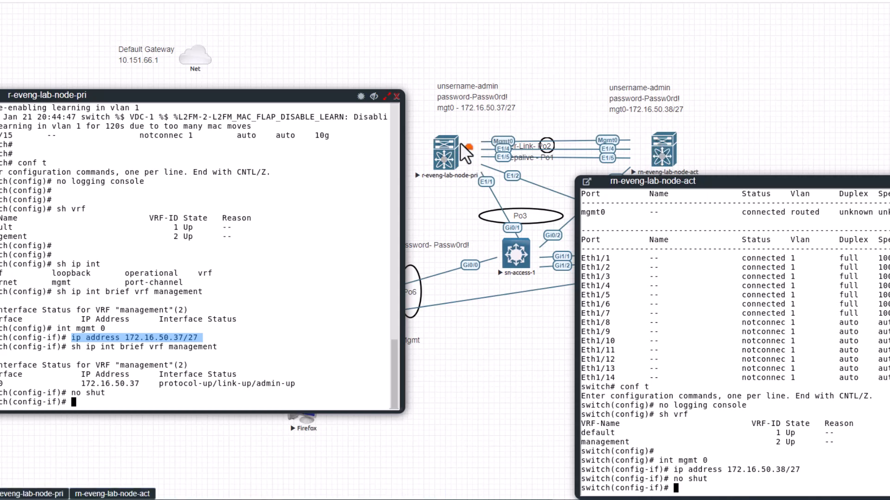
mouse_move(543, 74)
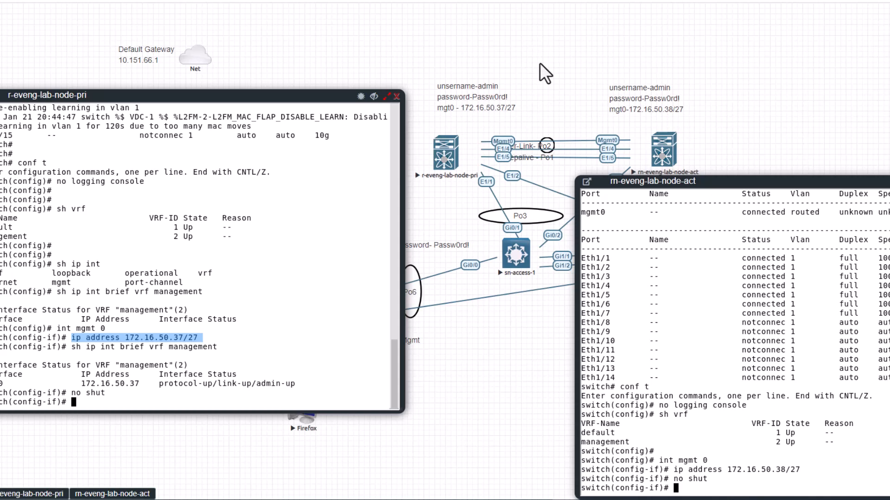
mouse_move(508, 144)
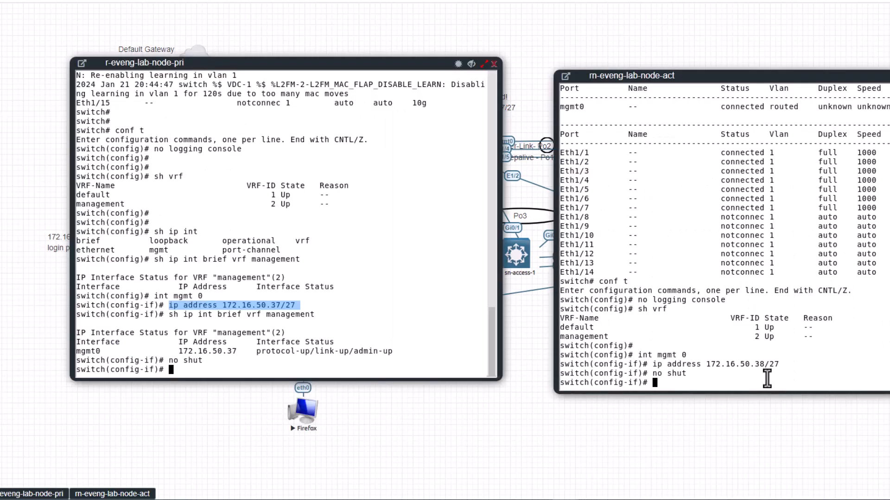
mouse_move(658, 323)
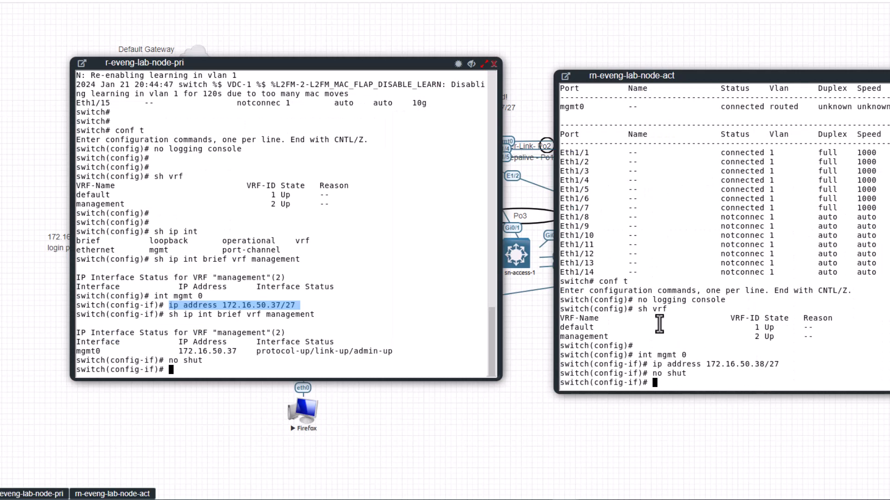
mouse_move(840, 362)
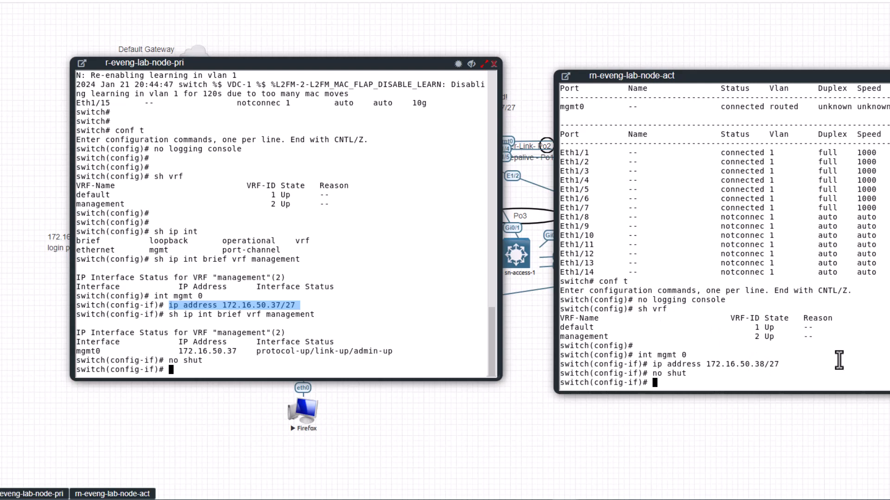
Exit config mode with end and run 'show routing vrf management' on the act switch
type("end")
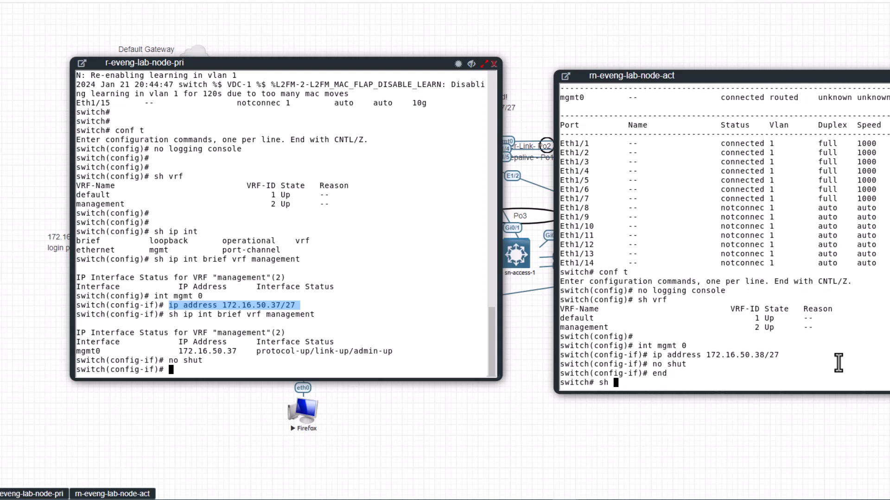
type("sh rout")
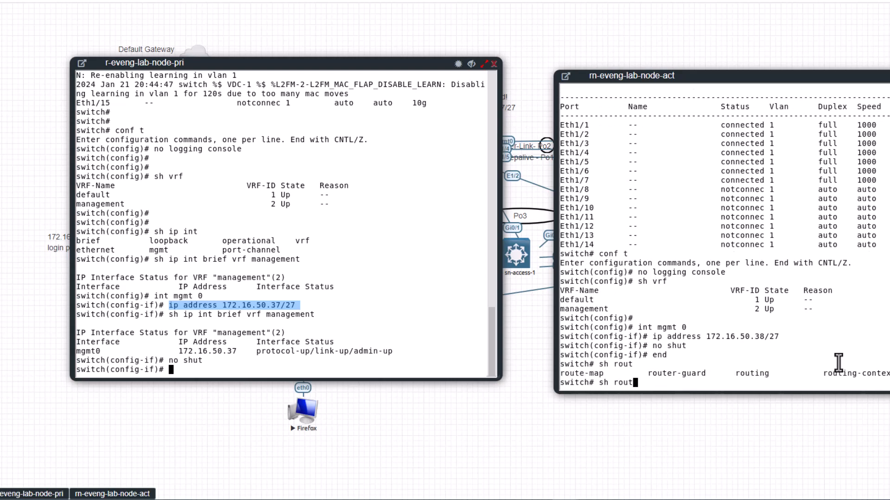
type("ing")
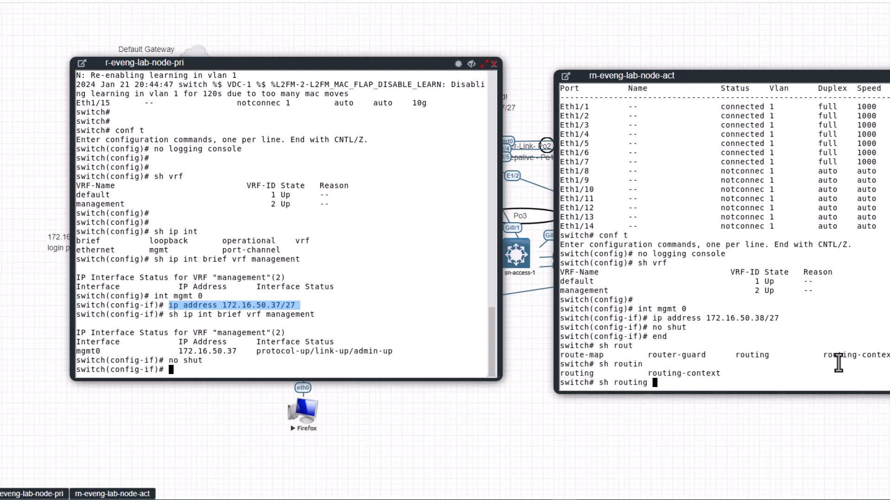
type("v")
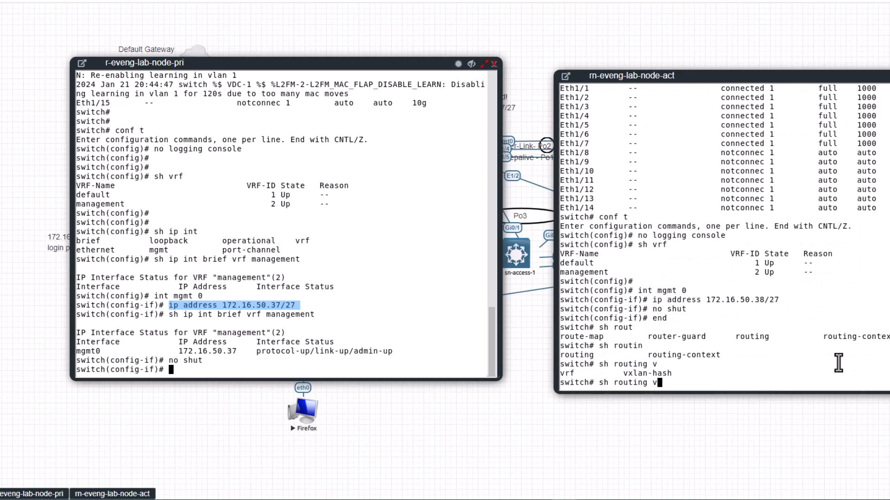
type("rf man")
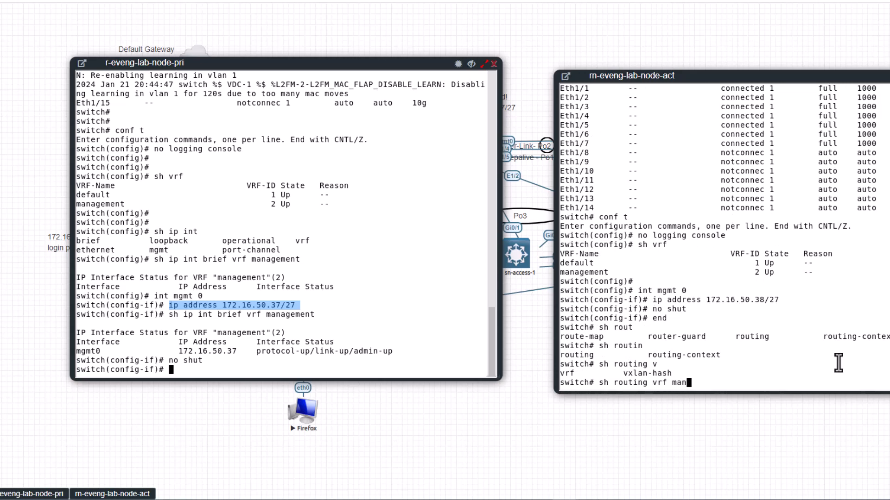
key("Return")
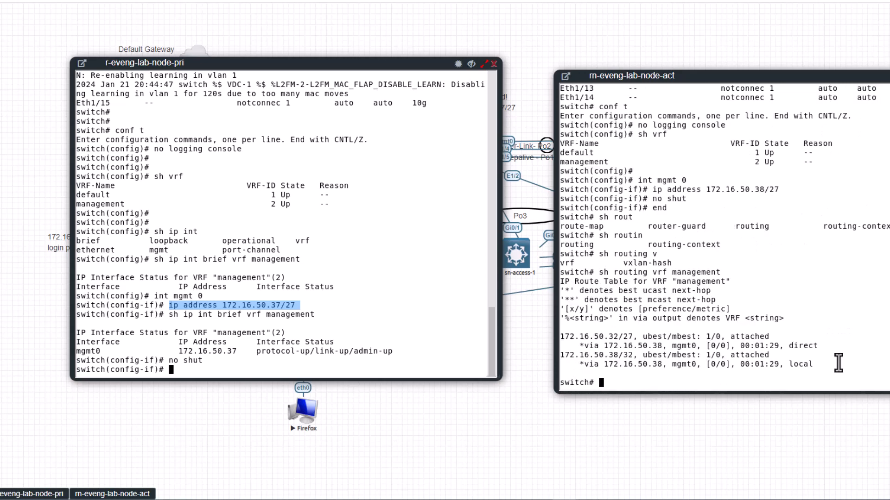
mouse_move(555, 348)
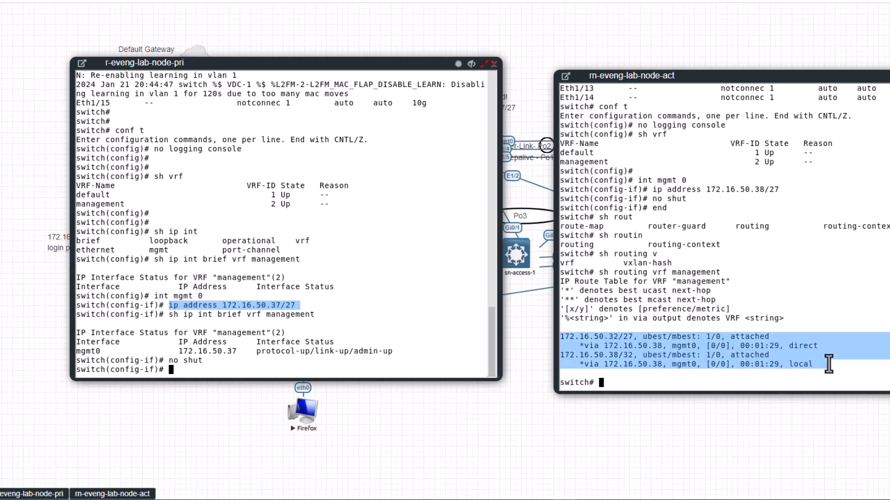
mouse_move(649, 380)
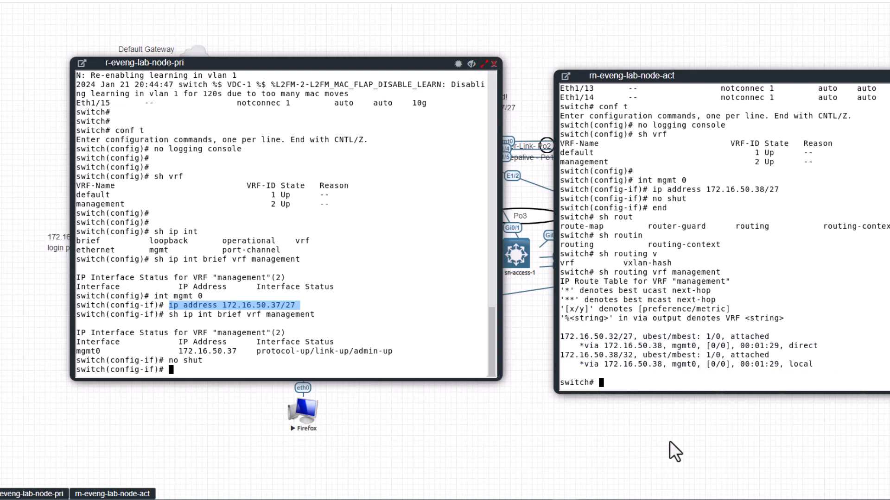
mouse_move(265, 379)
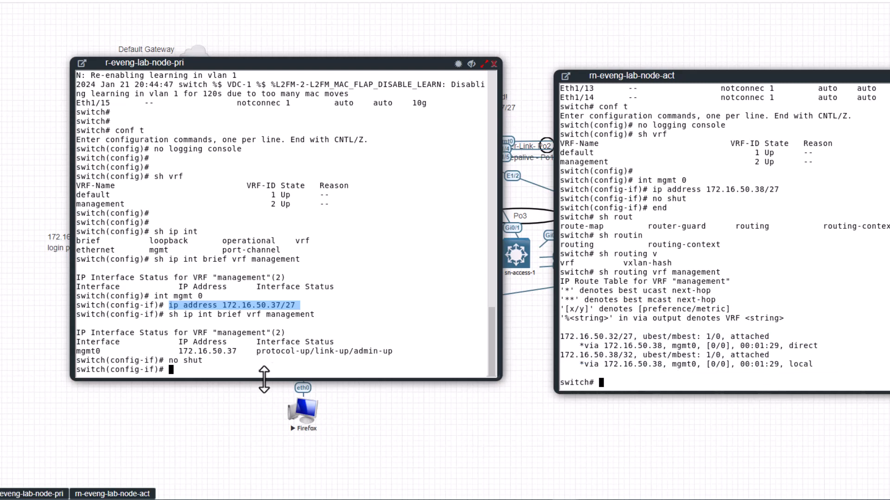
mouse_move(289, 338)
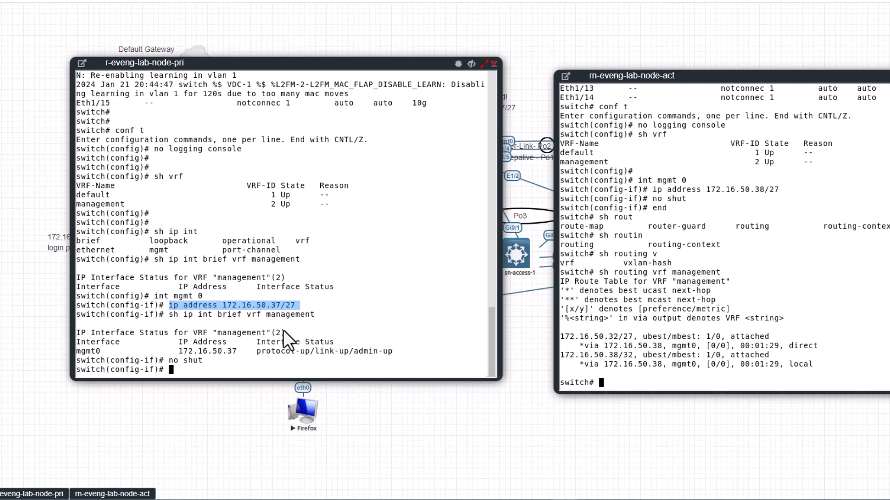
mouse_move(613, 383)
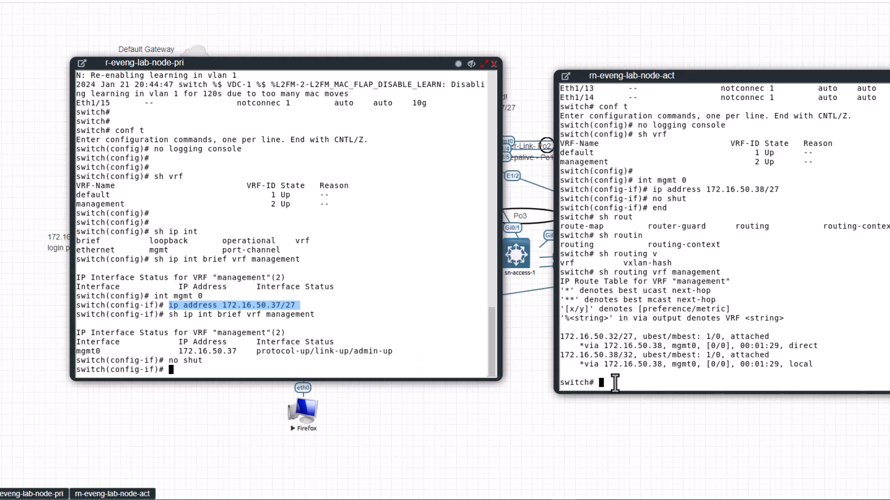
Ping 172.16.50.37 from the act switch and stop the failing ping with Ctrl+C
type("ping")
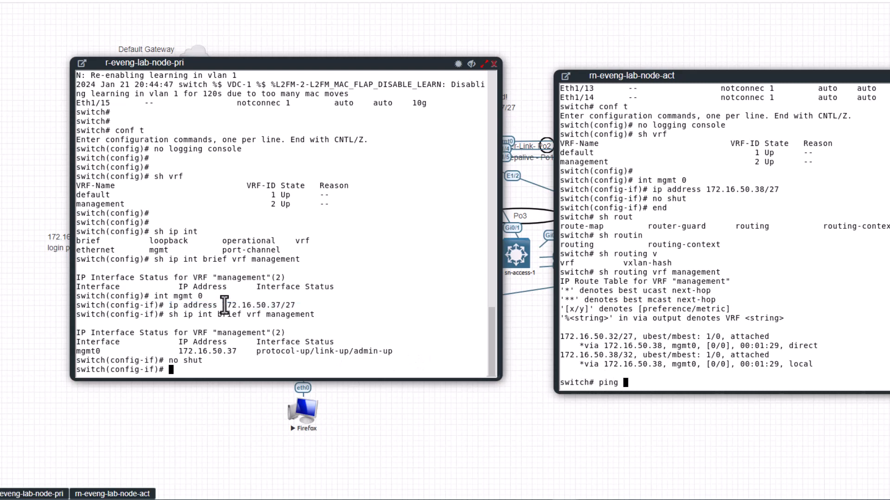
double_click(250, 305)
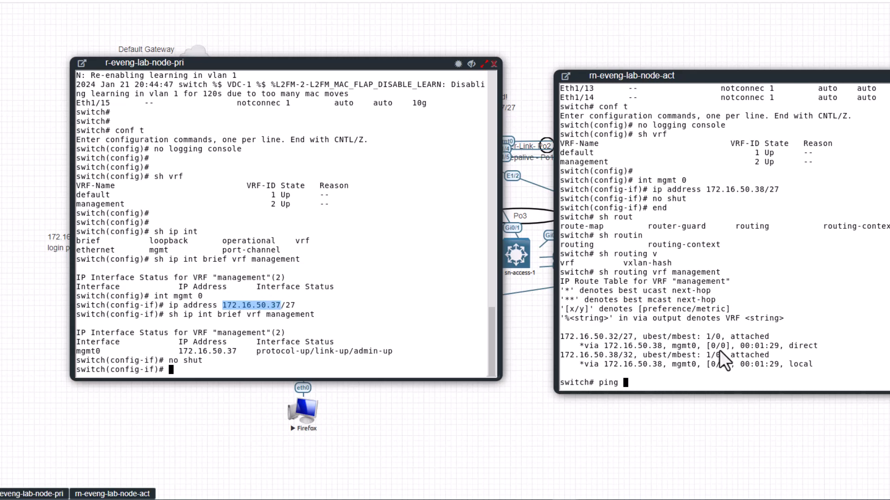
mouse_move(645, 395)
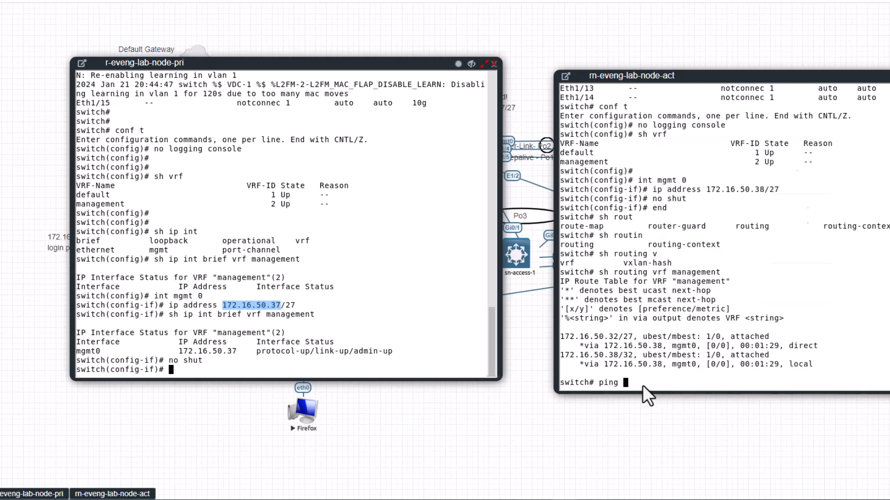
type(" 172.16.50.37")
key("Return")
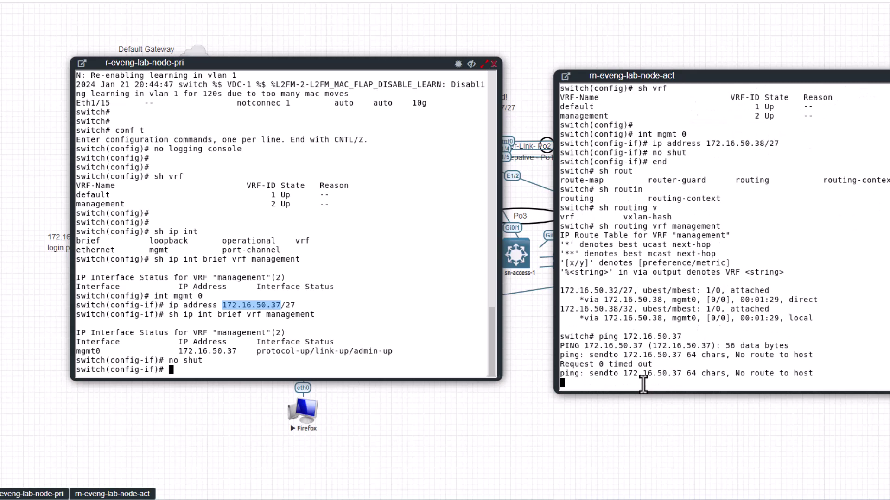
scroll("down", 3)
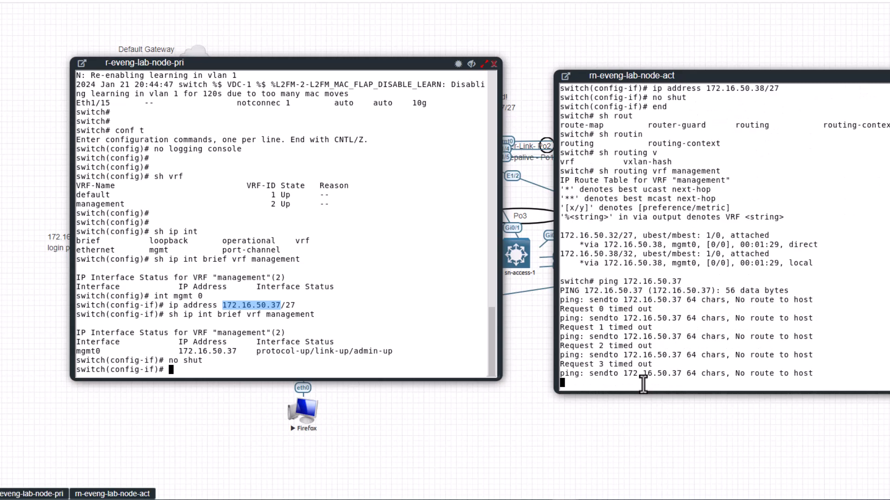
key("ctrl+c")
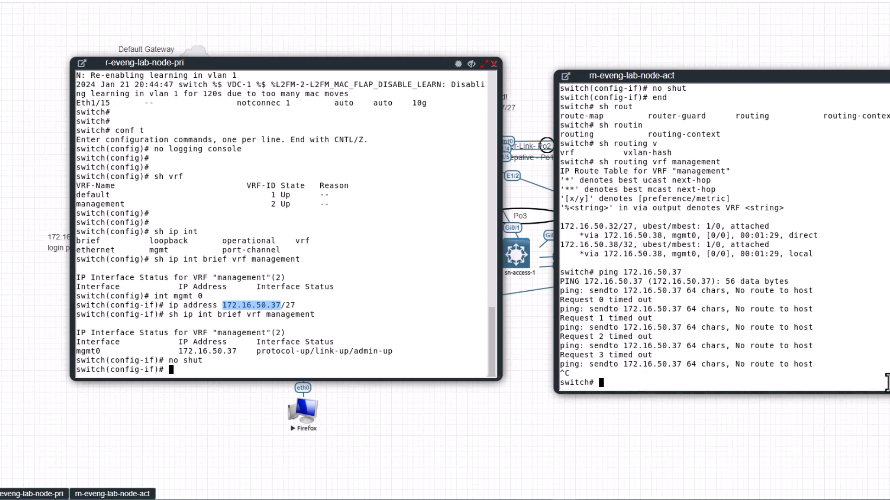
Run 'sh int status' on both switches to confirm mgmt0 is connected and routed
type("sh int satus")
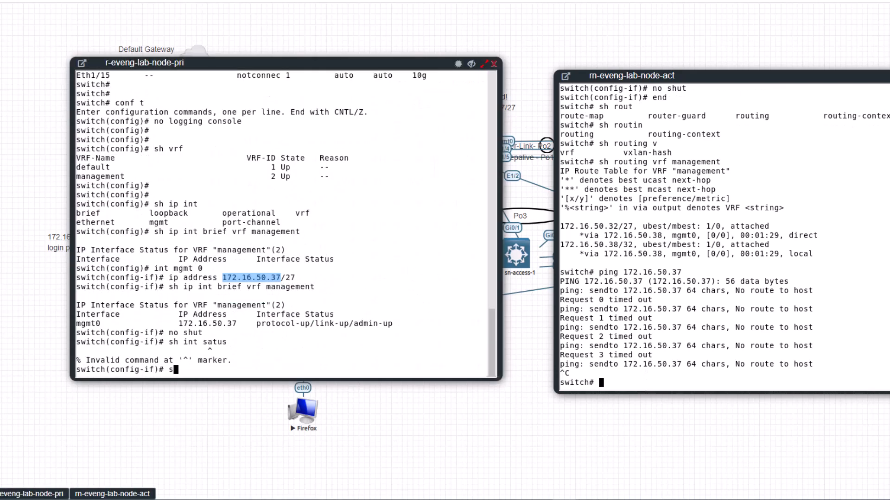
type("h int status")
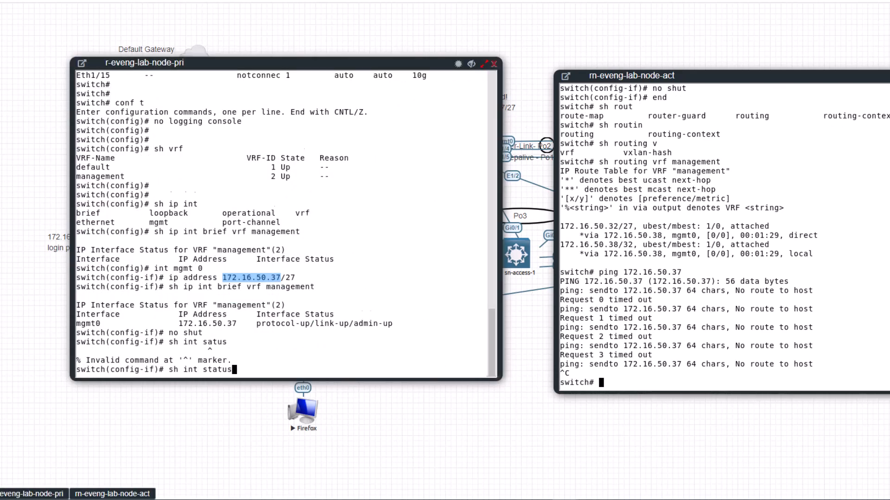
key("Return")
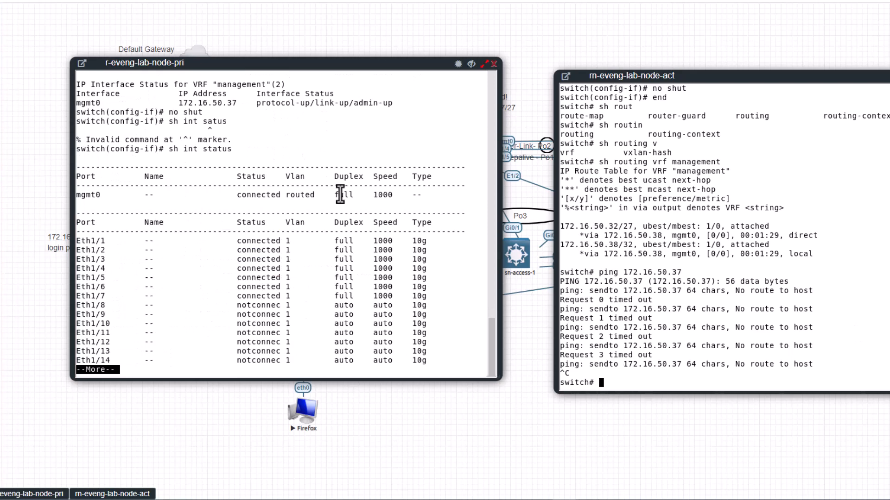
type("s")
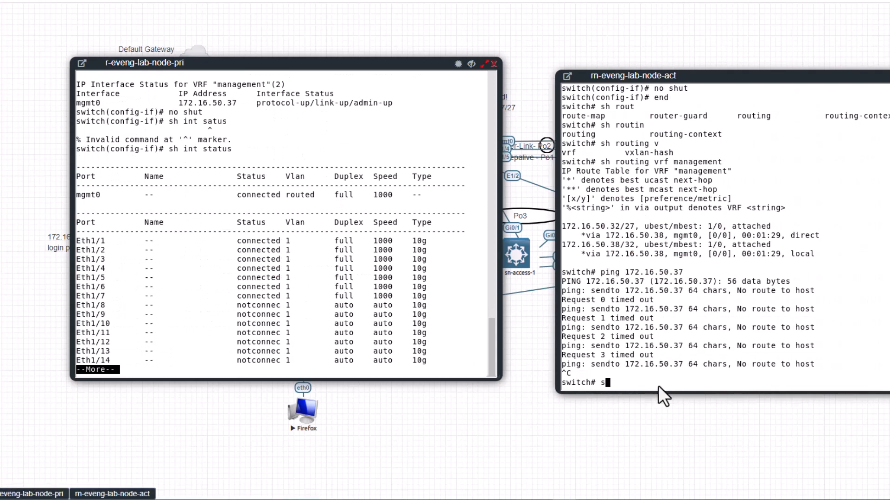
type("h int status")
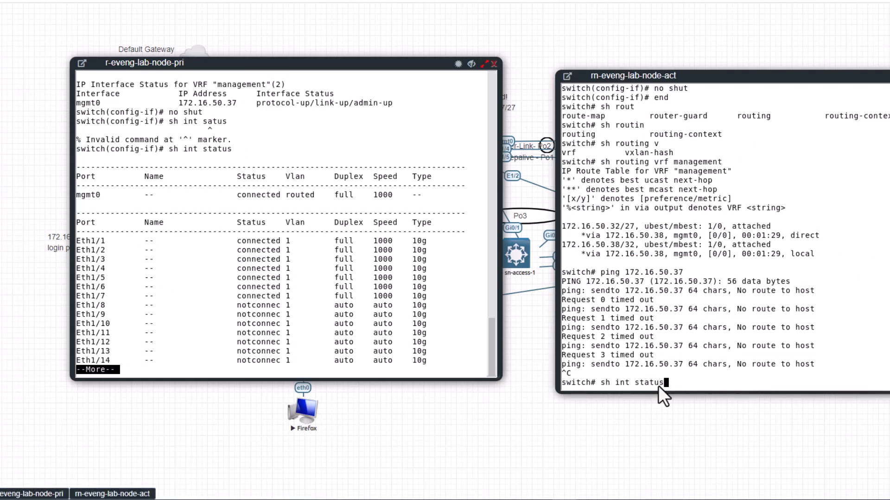
key("Return")
type("sh int status")
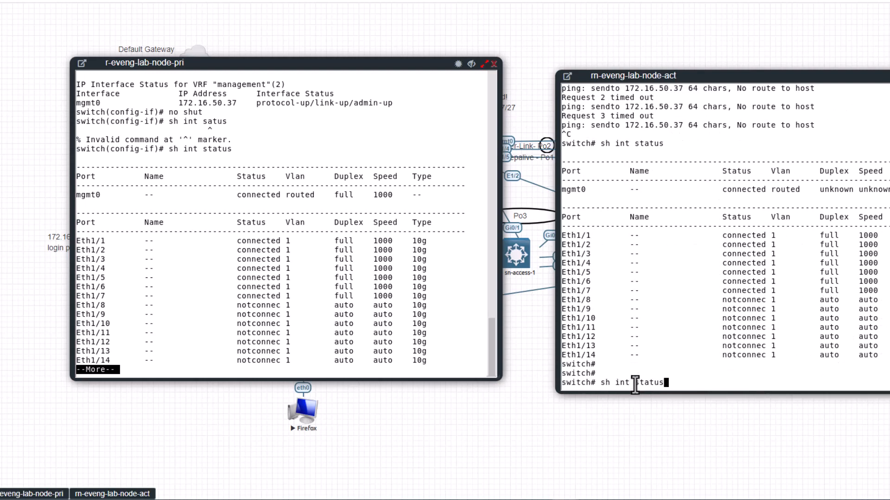
type("ping 172.16.50.37")
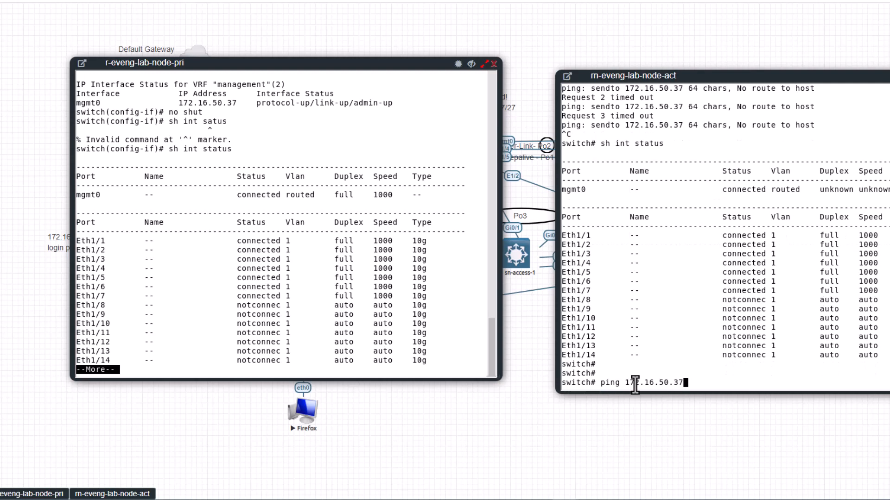
mouse_move(706, 384)
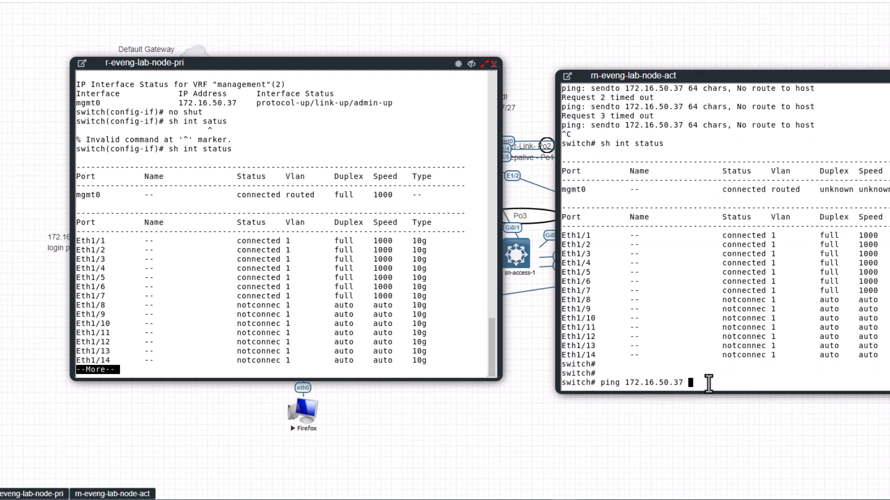
mouse_move(590, 388)
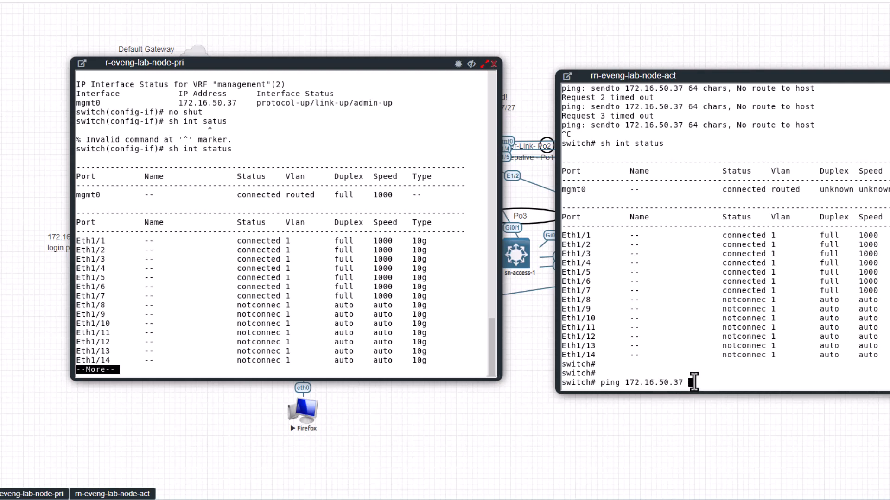
Ping 172.16.50.37 with 'vrf management' from the second switch, reaching 0.00% packet loss
type("vrf management")
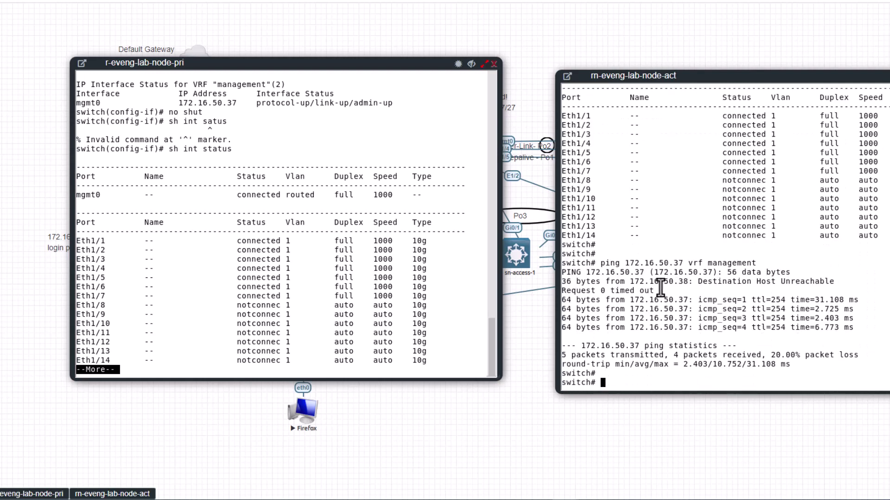
mouse_move(640, 298)
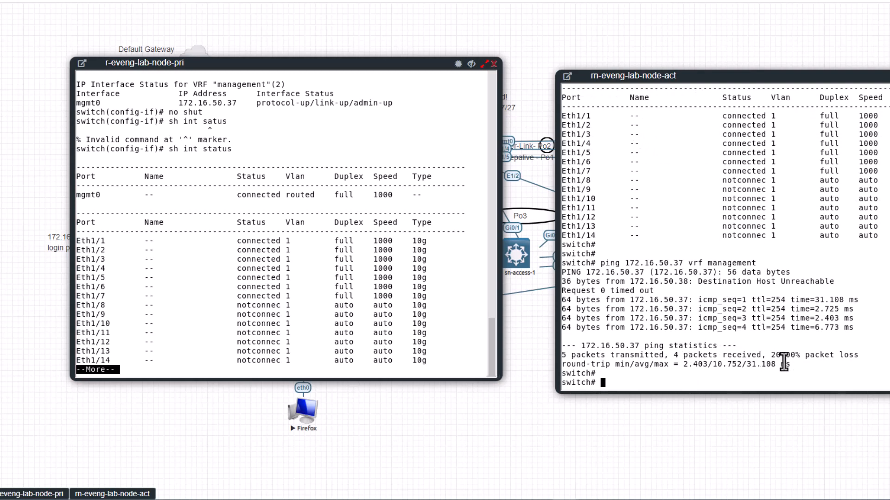
mouse_move(755, 379)
type("ping 172.16.50.37 vrf management")
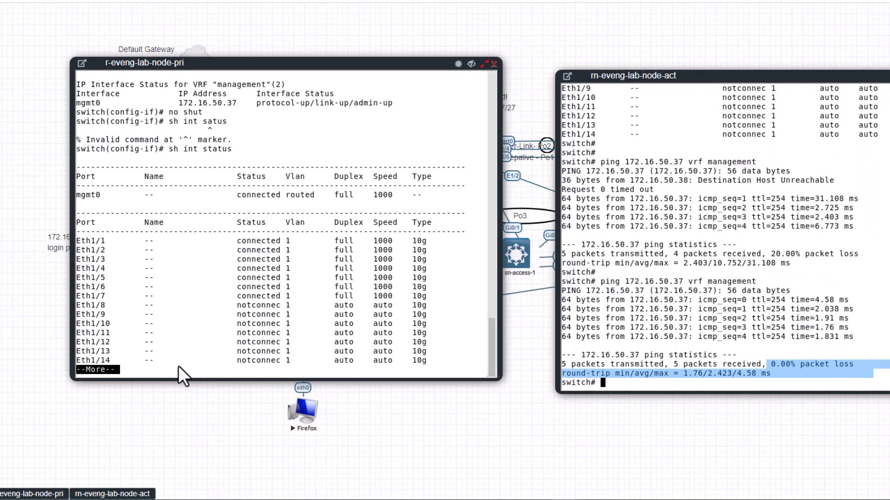
mouse_move(170, 377)
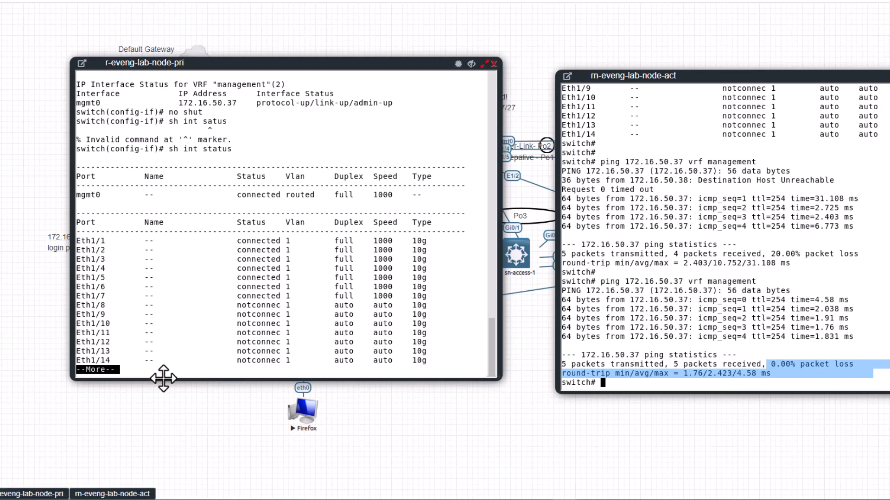
type("ping")
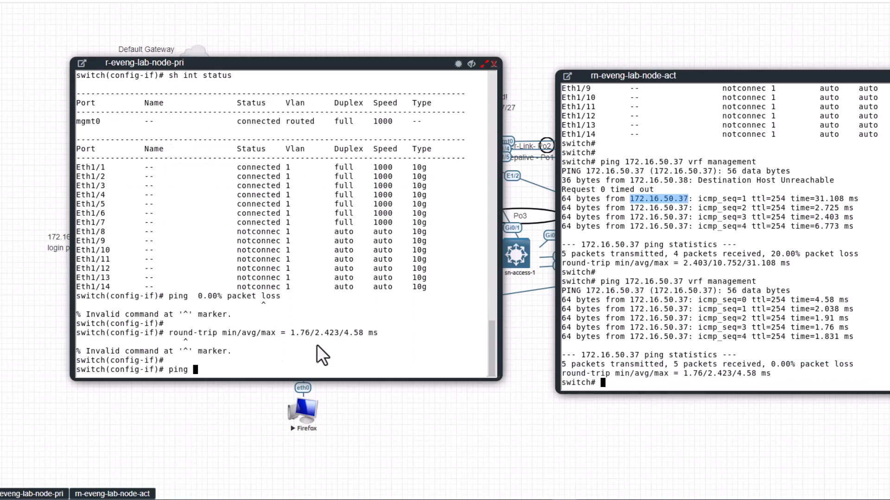
Ping 172.16.50.38 in the management VRF from the primary switch with 0.00% loss
type("172.16.50.38")
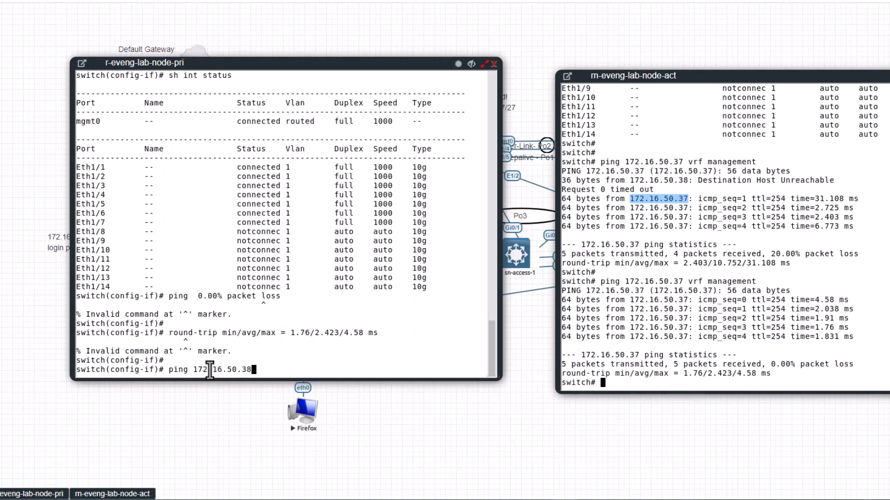
mouse_move(698, 289)
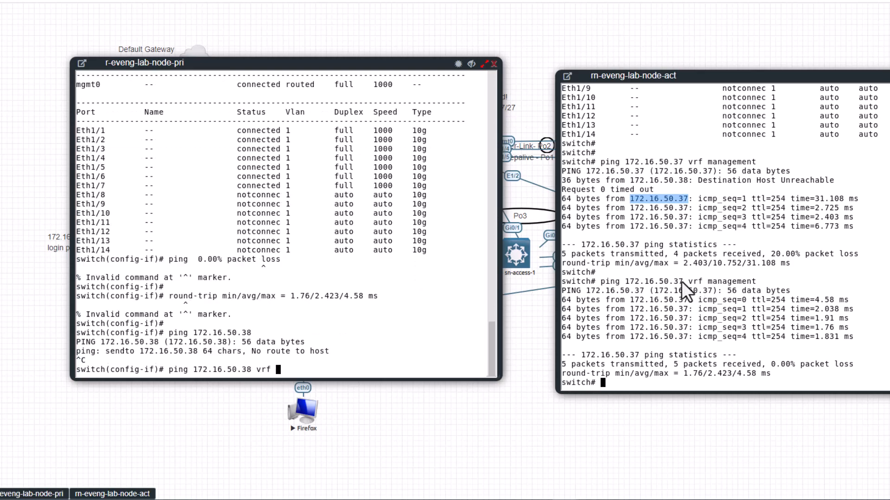
type(" management")
key("Return")
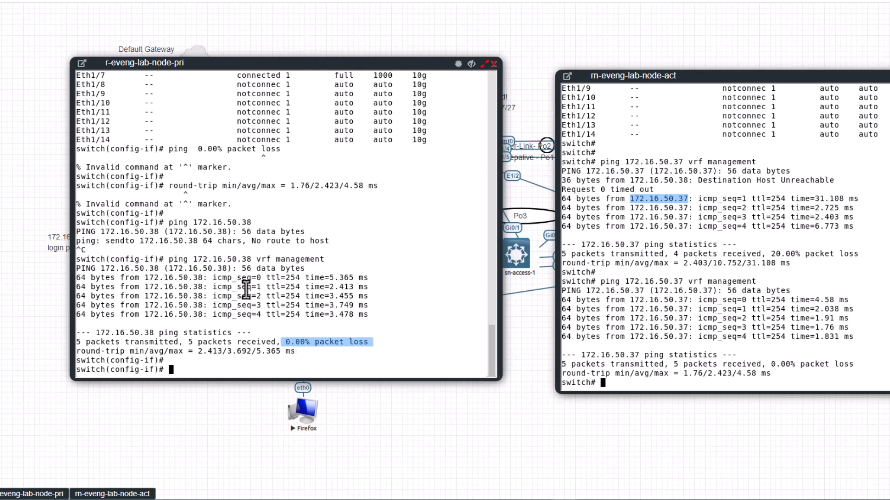
mouse_move(587, 291)
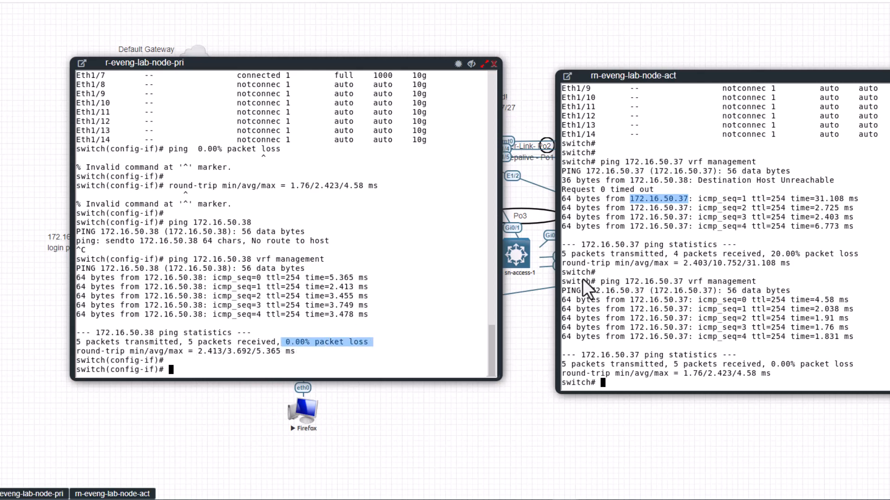
mouse_move(703, 295)
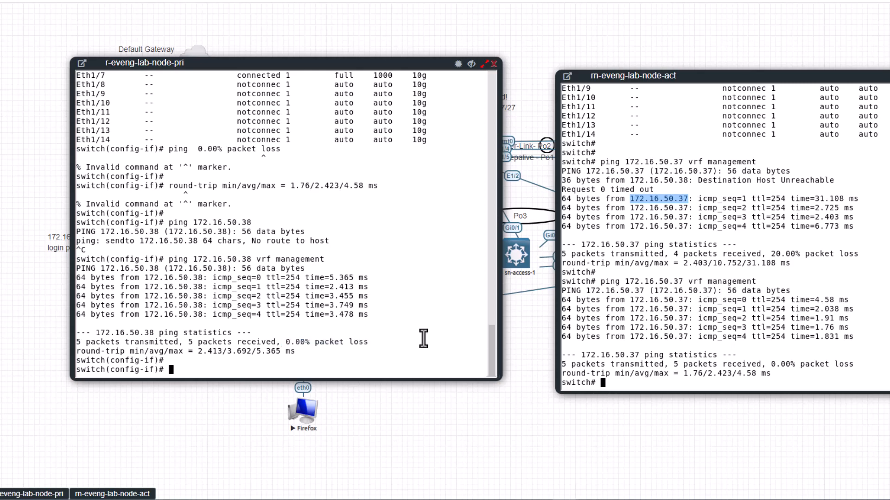
mouse_move(770, 81)
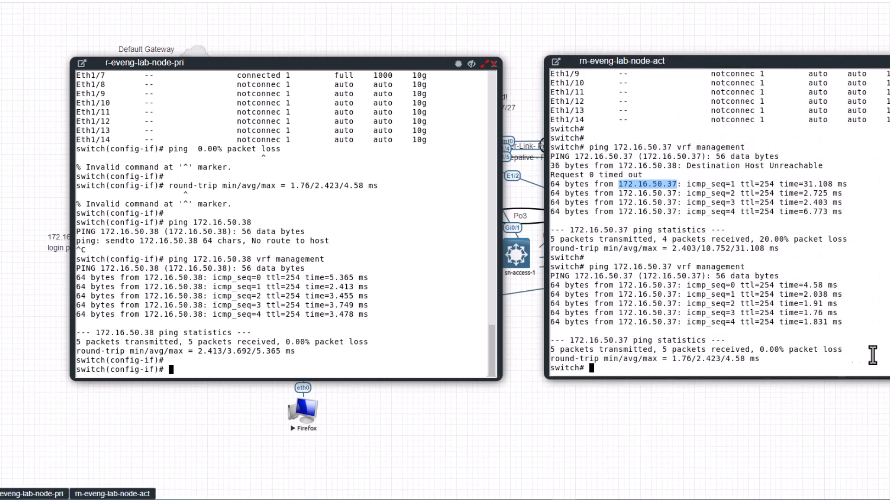
mouse_move(628, 160)
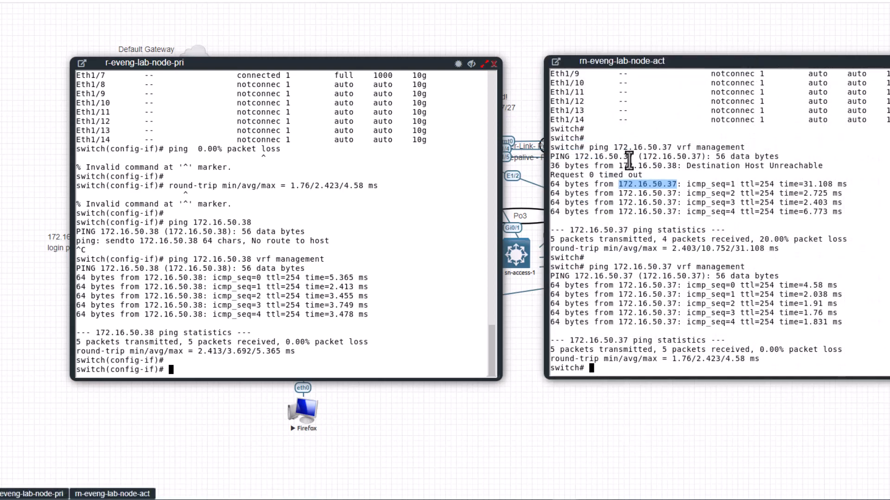
mouse_move(421, 349)
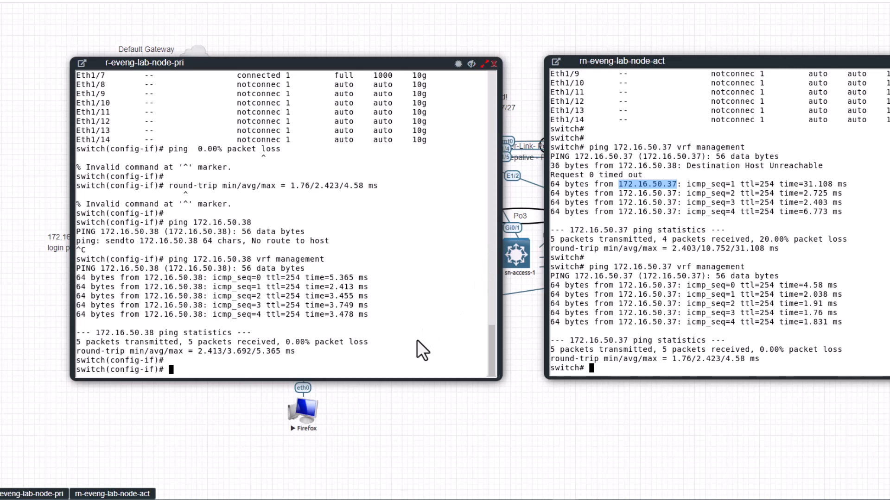
mouse_move(503, 155)
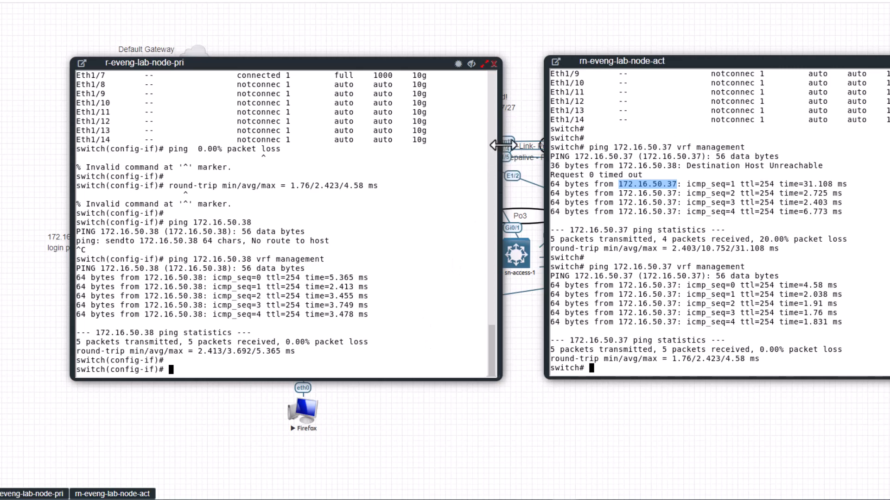
mouse_move(414, 367)
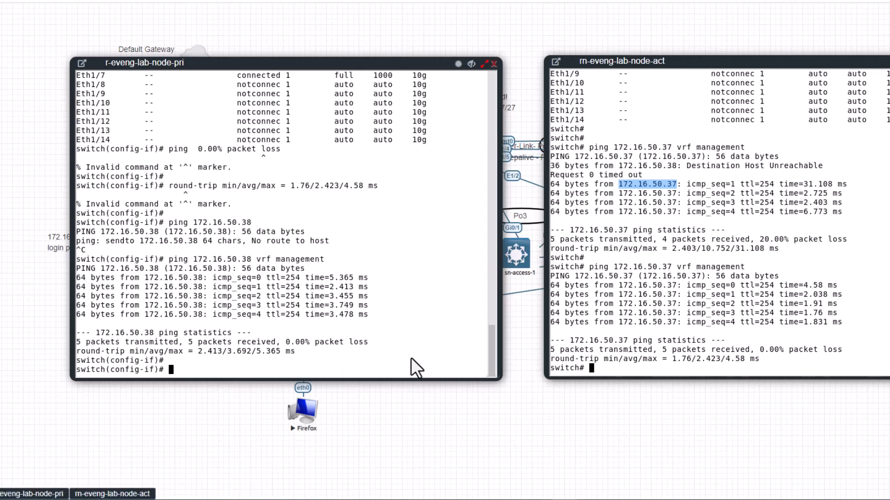
mouse_move(433, 320)
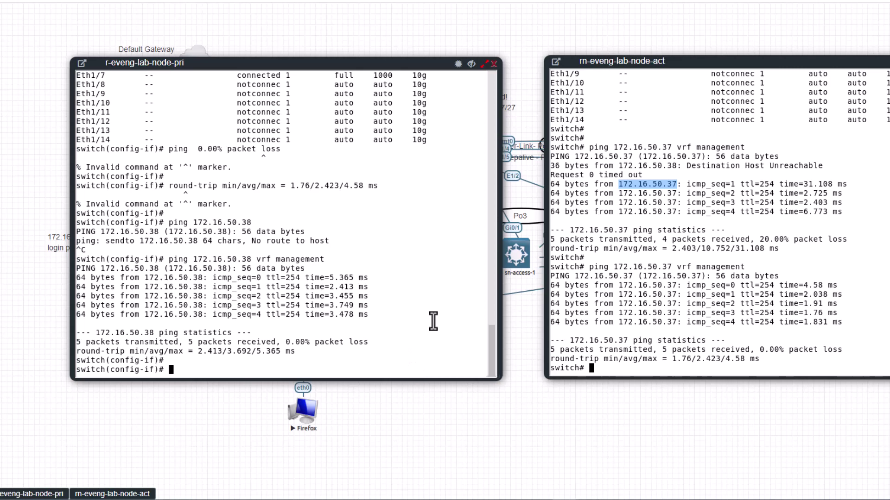
Enter 'vrf context management' on the primary switch
type("vrf")
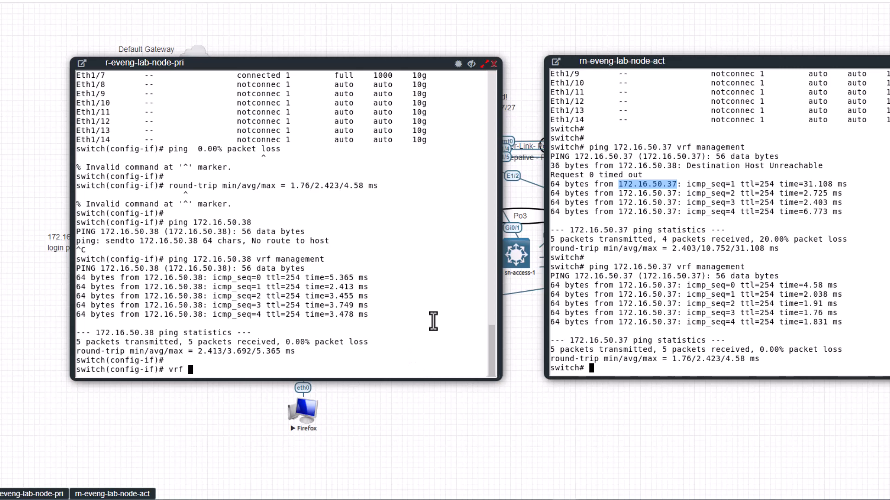
type("cond")
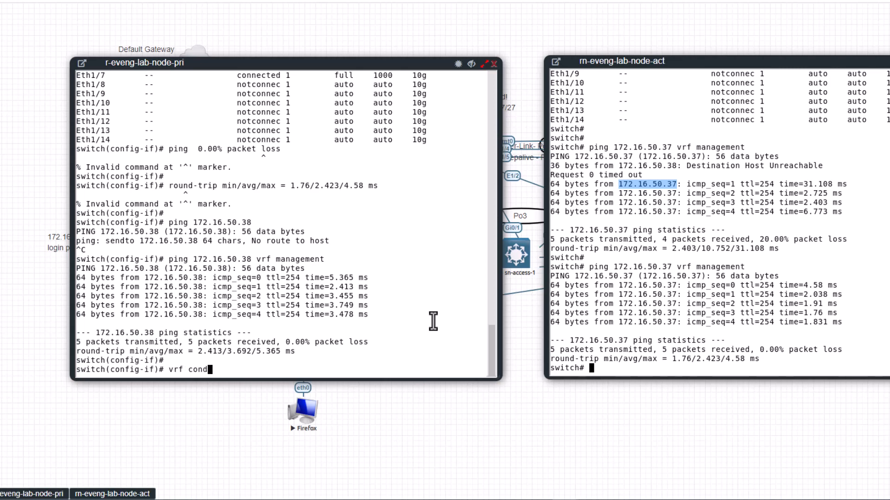
type("ext management")
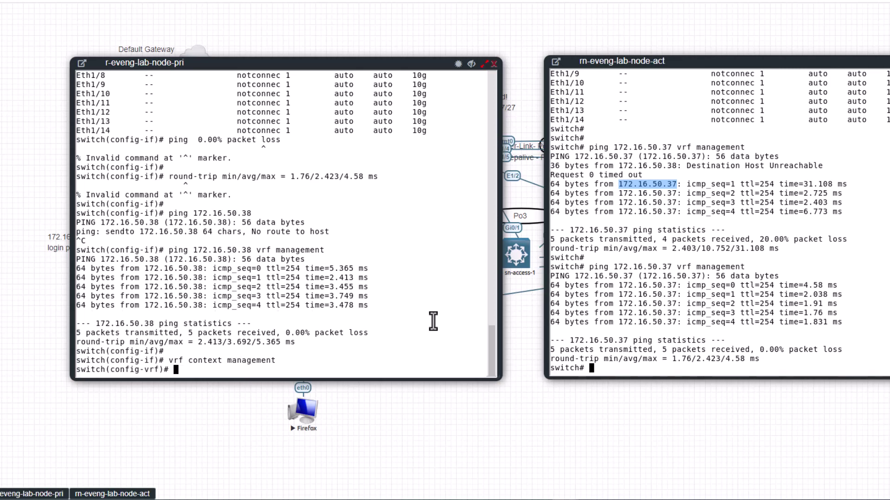
Add static route 0.0.0.0/32 via mgmt0 and 10.51.66.1, then copy the command line
type("ip rou")
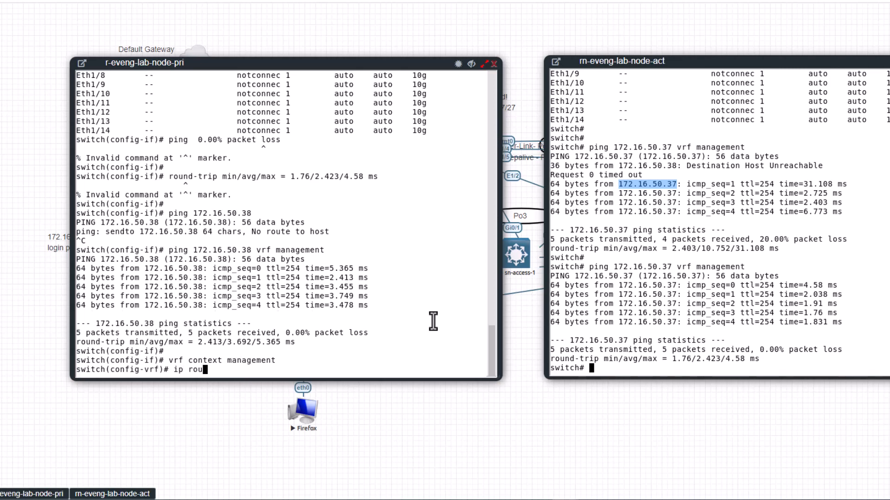
type("te")
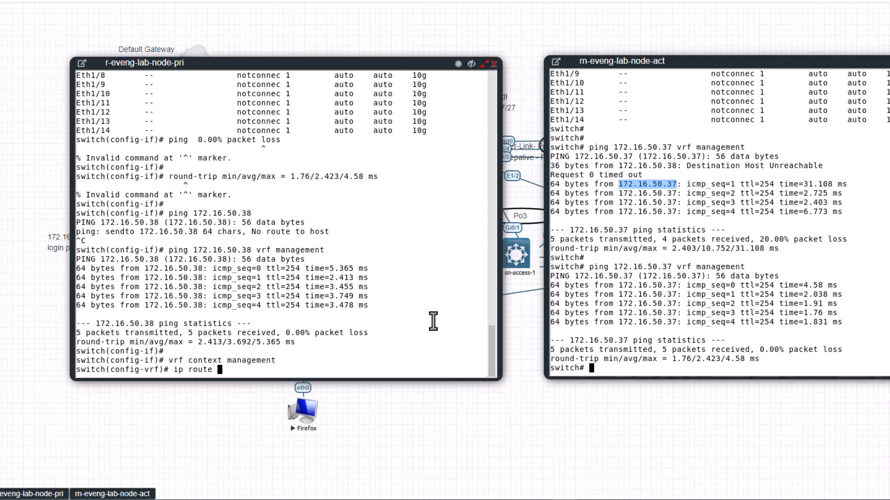
type("0.0.0.")
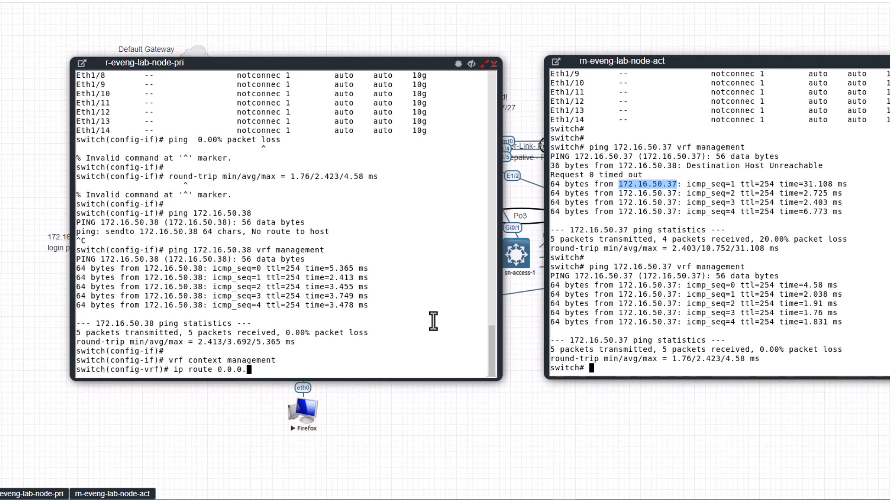
type("/3")
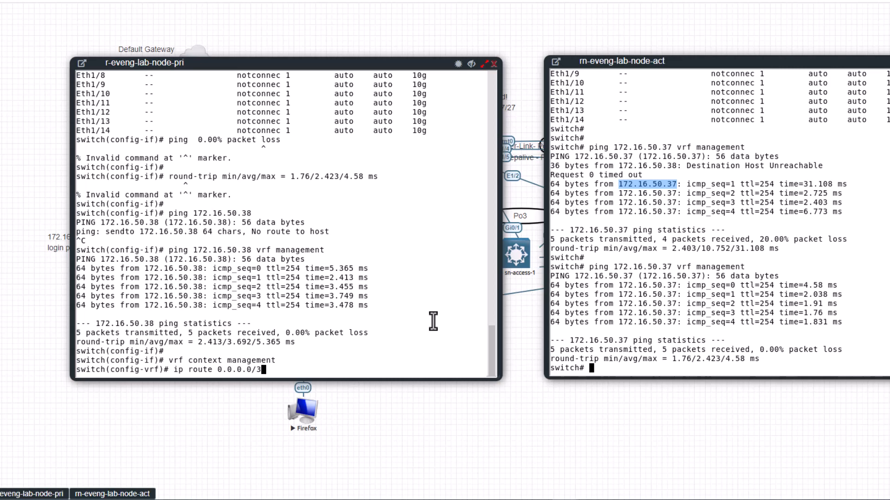
type("2")
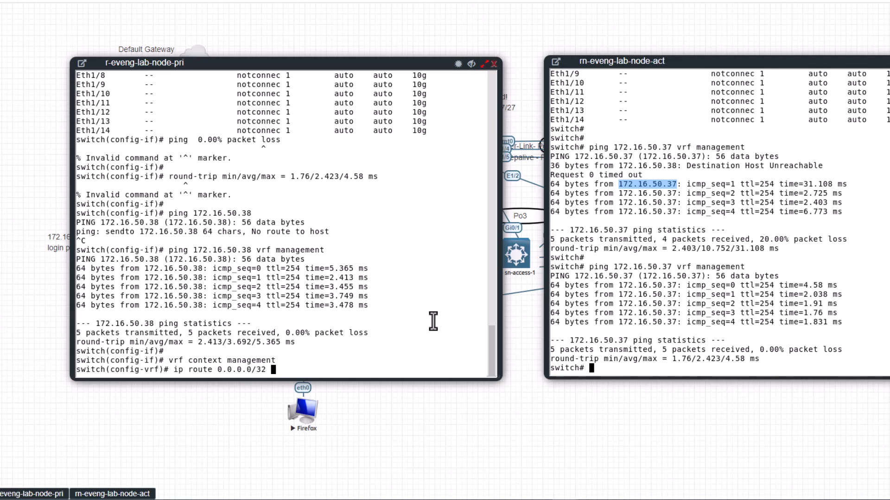
type("mgmt 0")
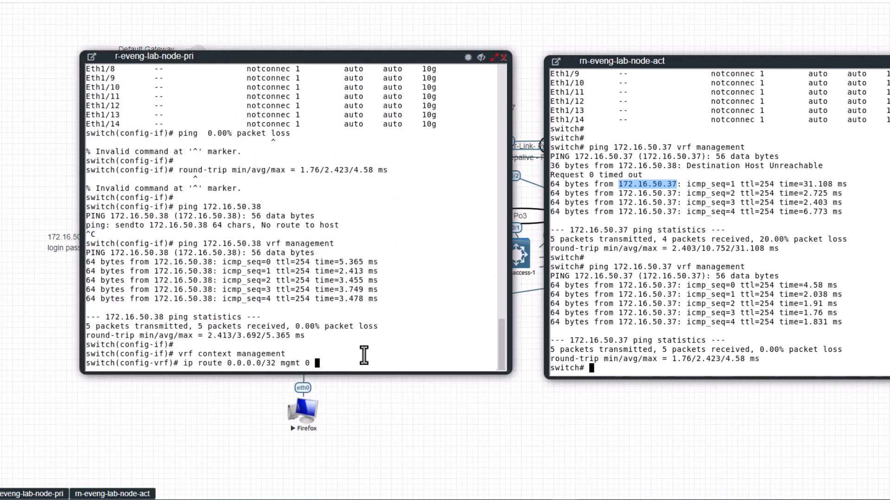
type("10.")
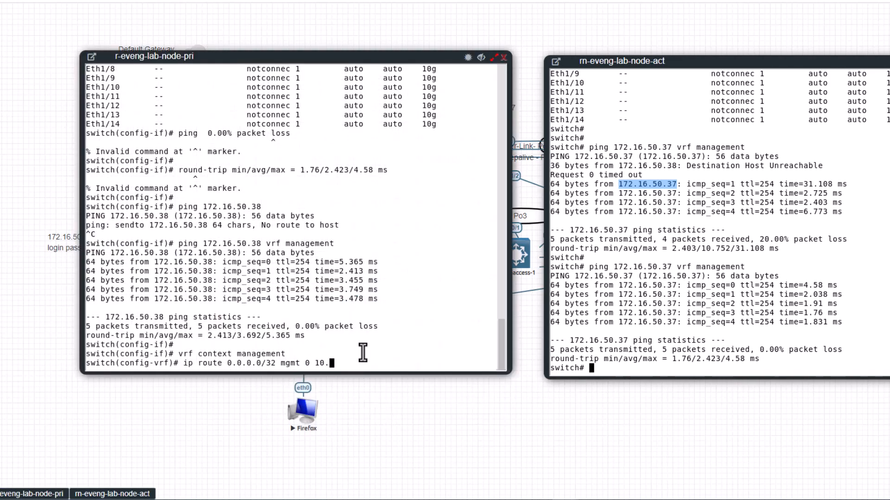
type("51.6")
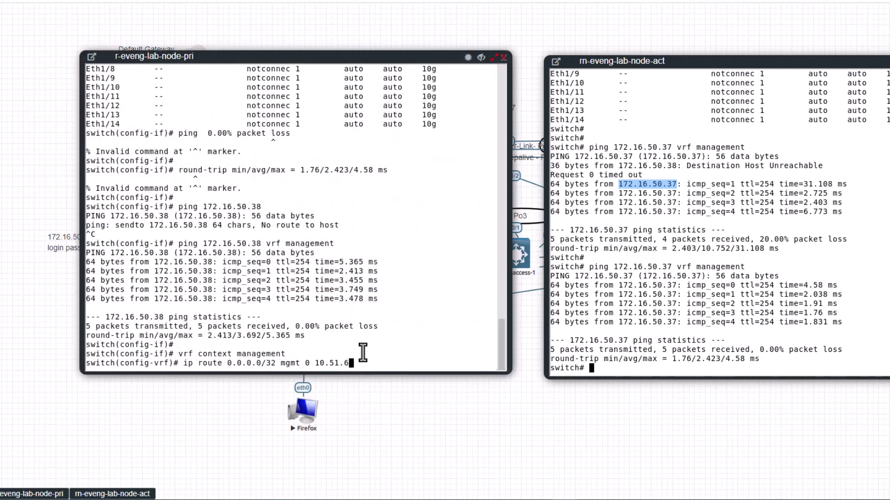
type("6.1")
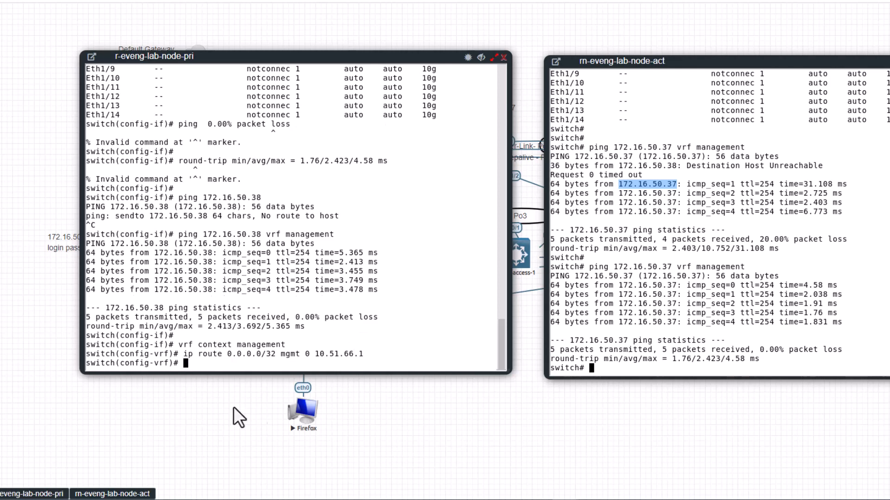
double_click(272, 354)
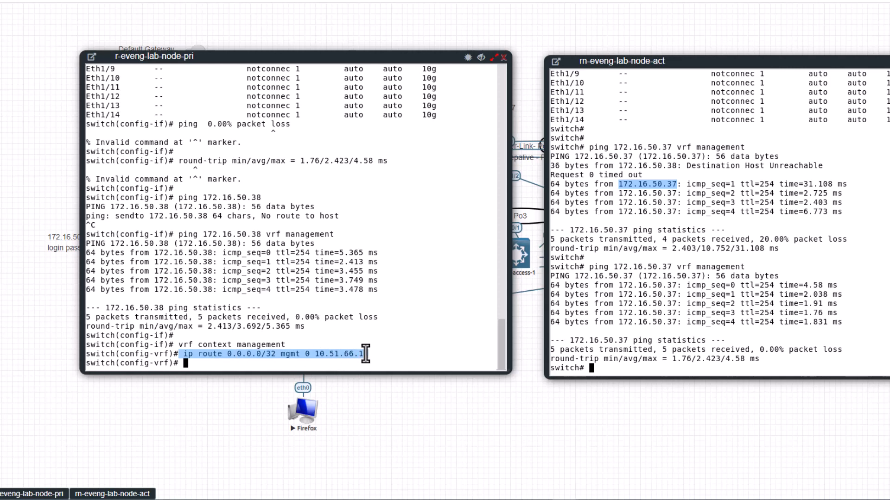
key("Return")
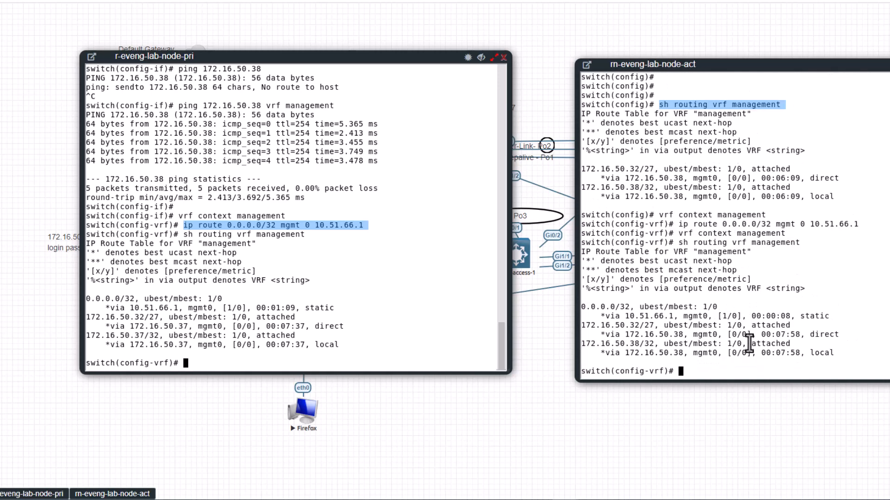
mouse_move(833, 316)
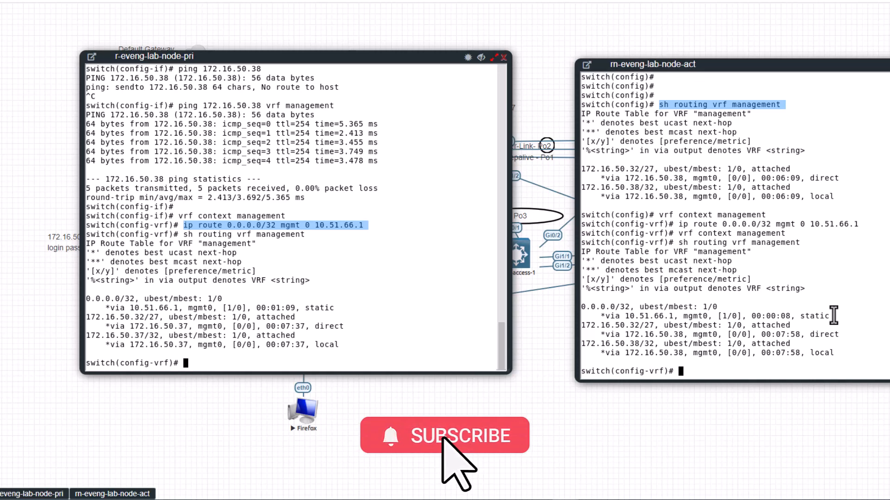
mouse_move(454, 465)
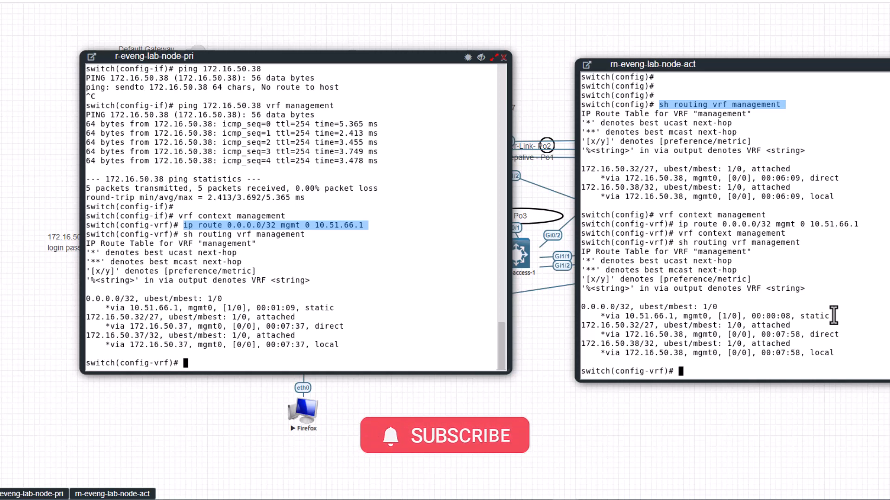